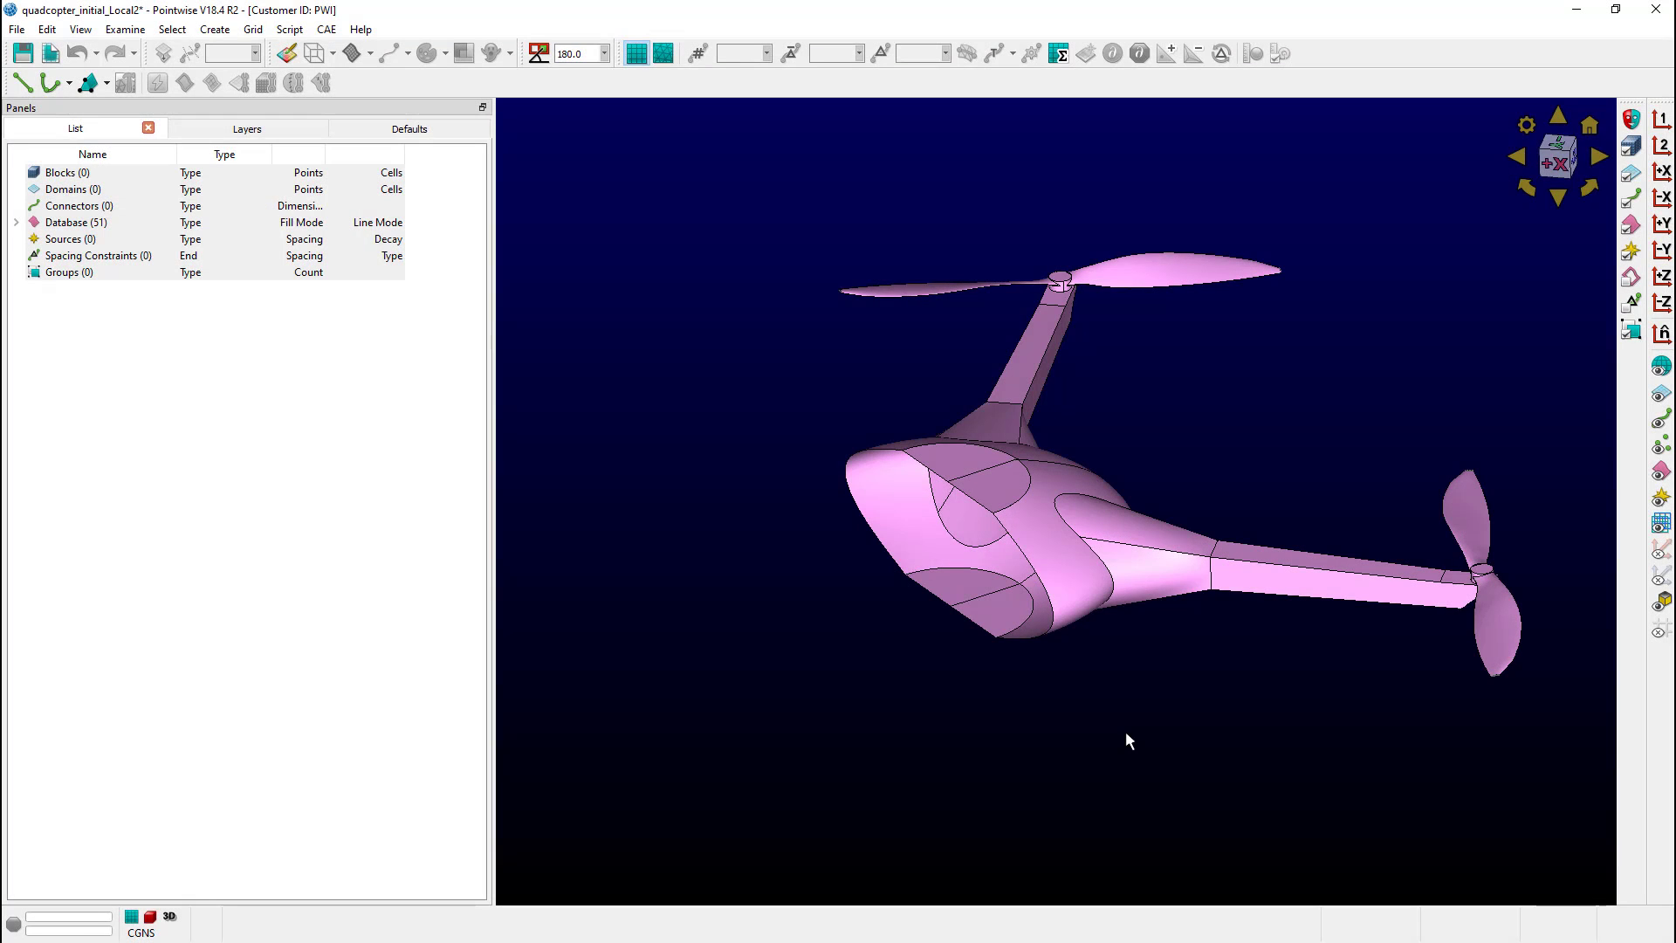
mouse_move(1127, 730)
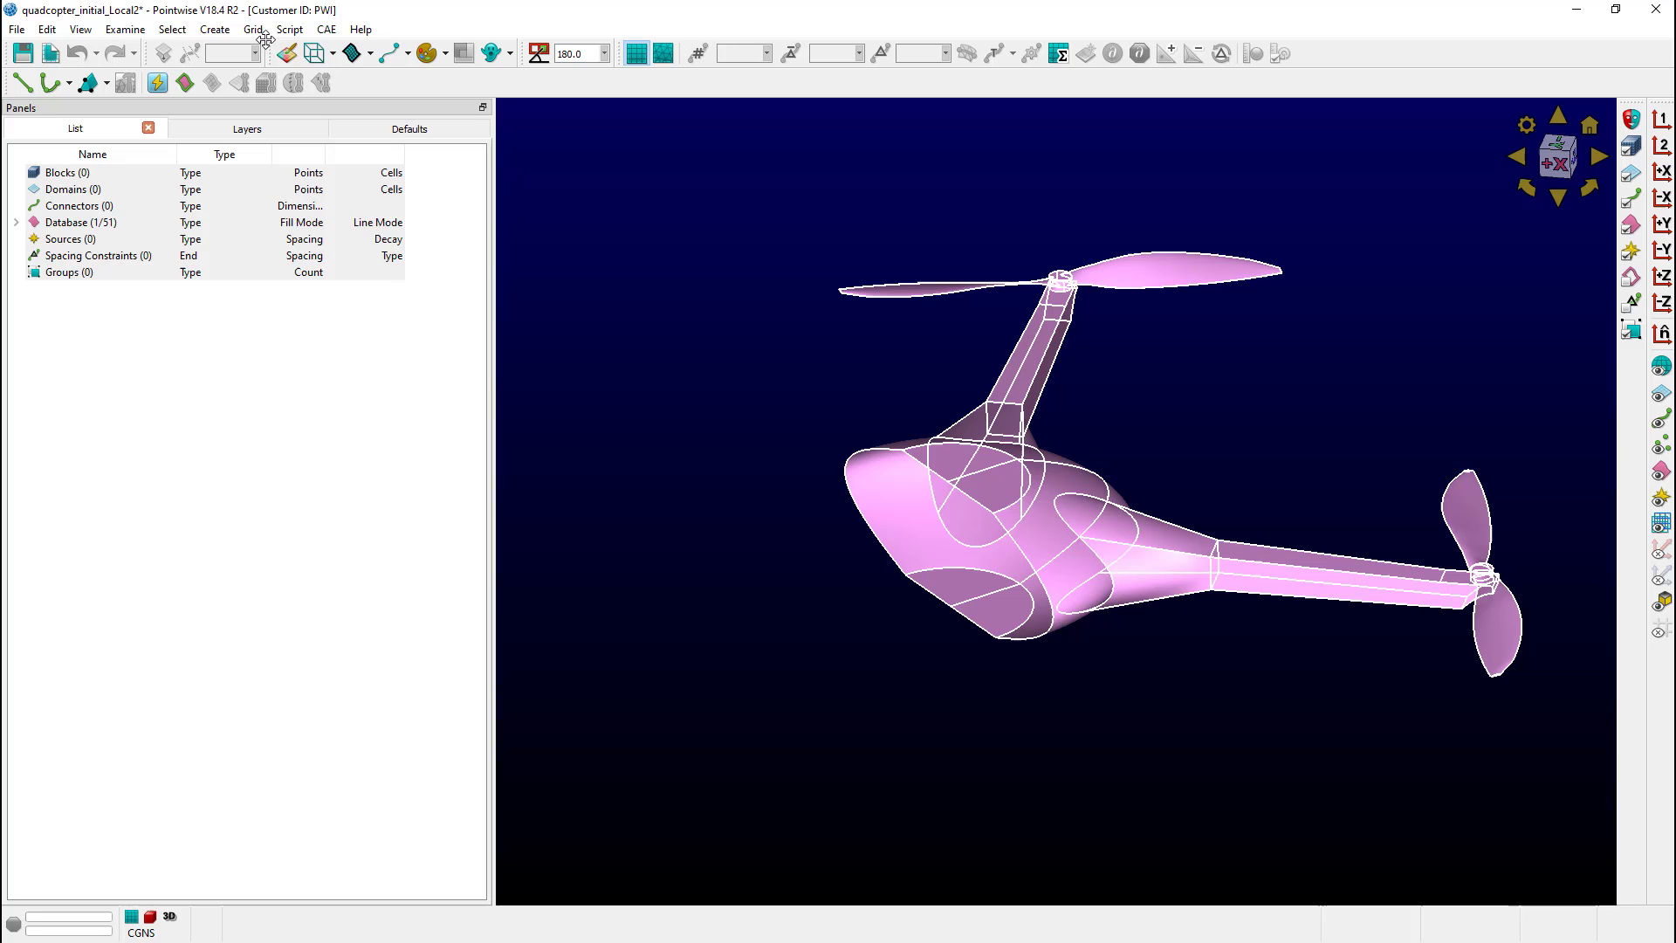
Step: With the quadcopter database surface selected, bring up the Create menu
click(214, 29)
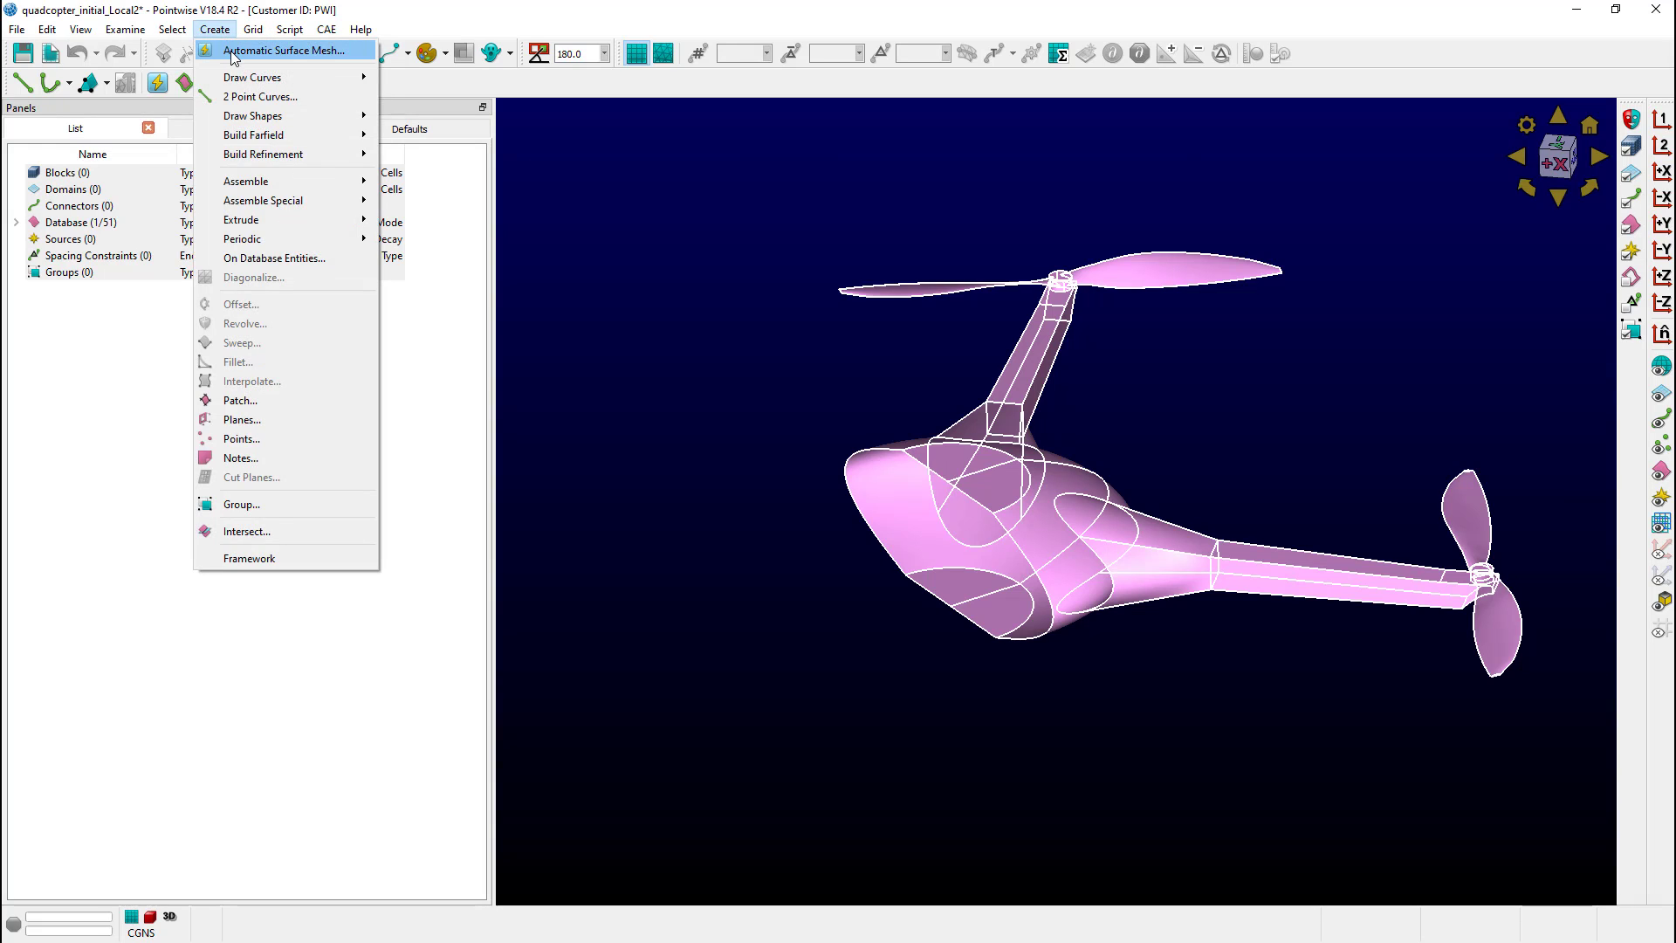
Step: Open Automatic Surface Mesh settings, then preview and hide the target edge-length size field
click(281, 51)
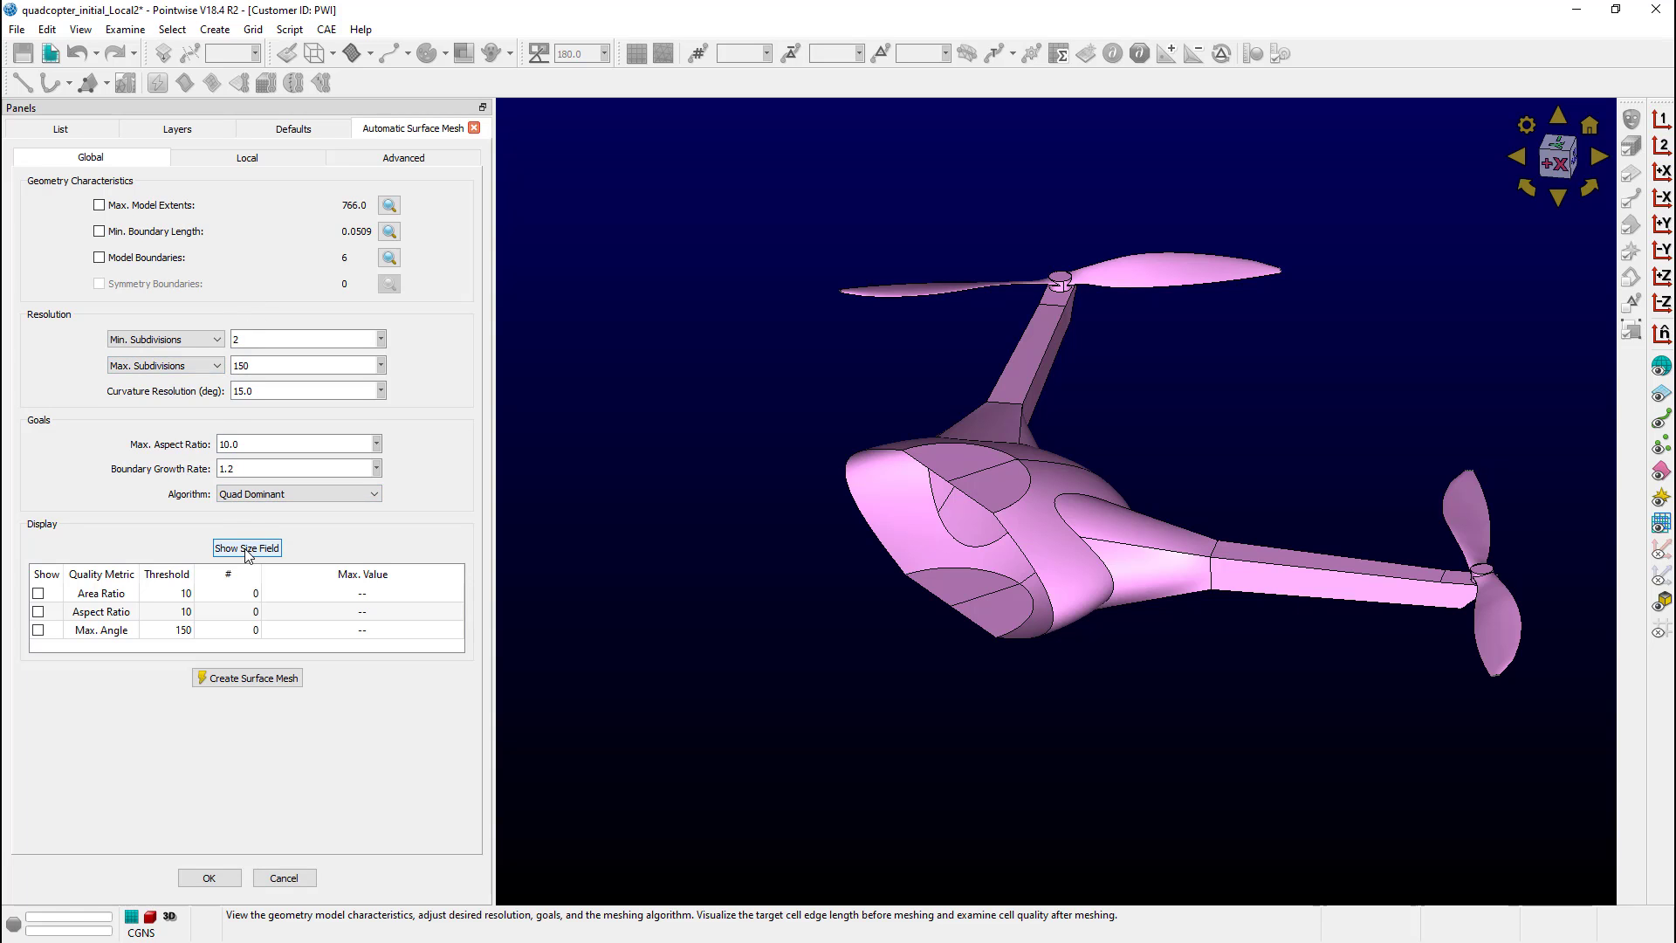
click(247, 548)
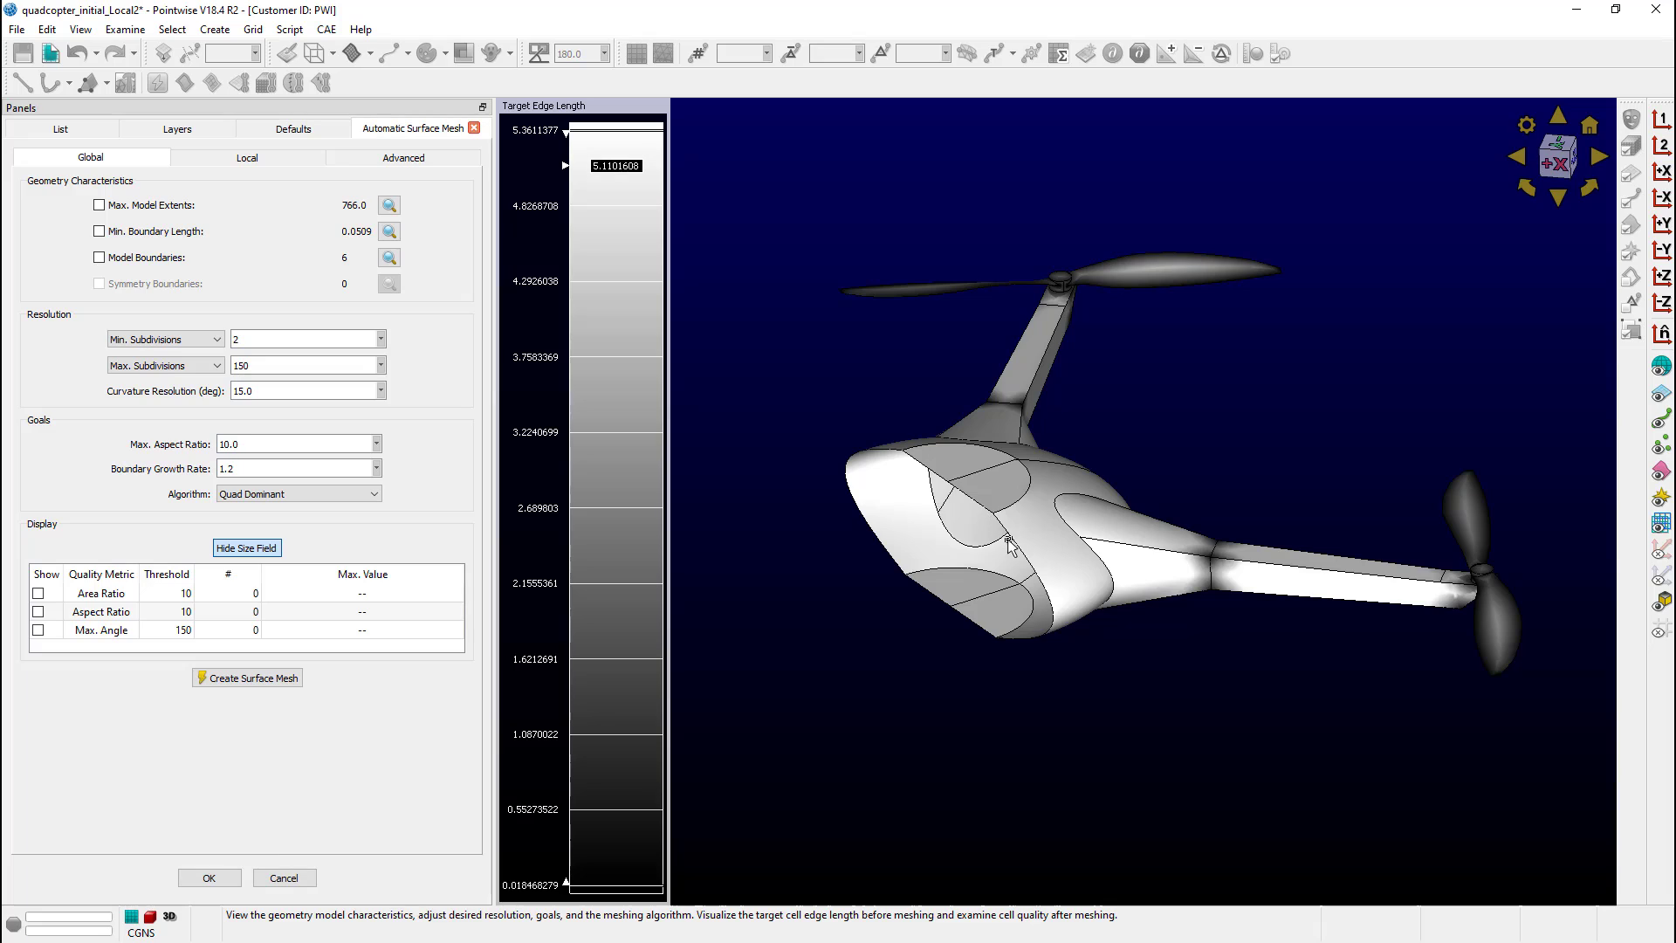
mouse_move(1049, 610)
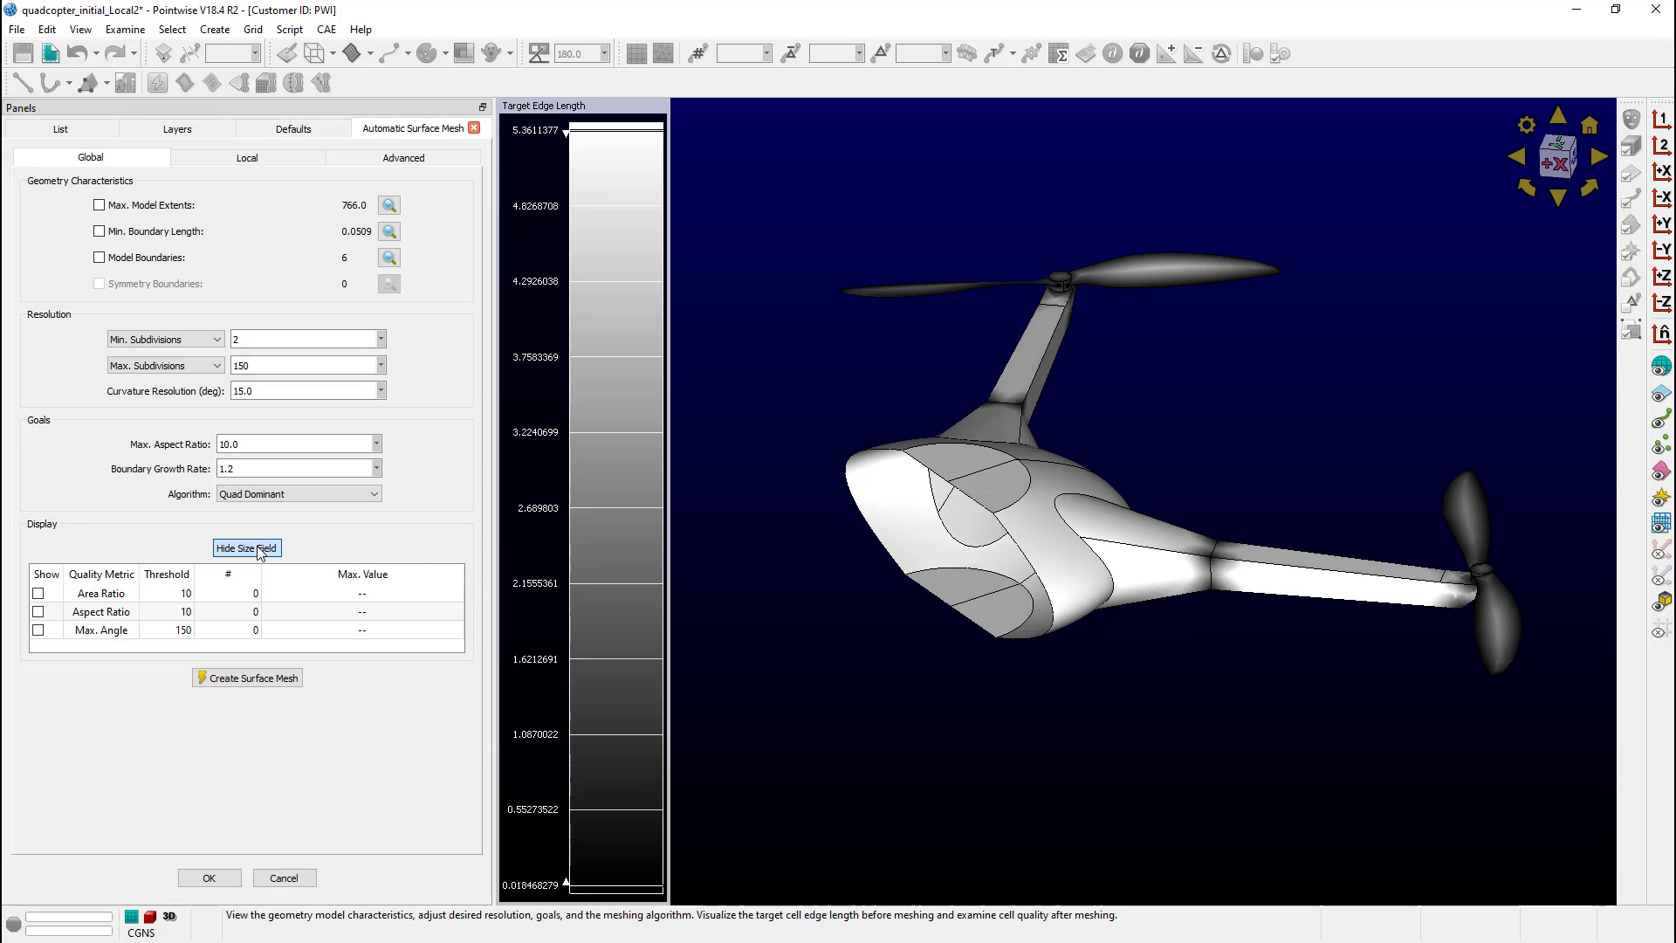
click(246, 547)
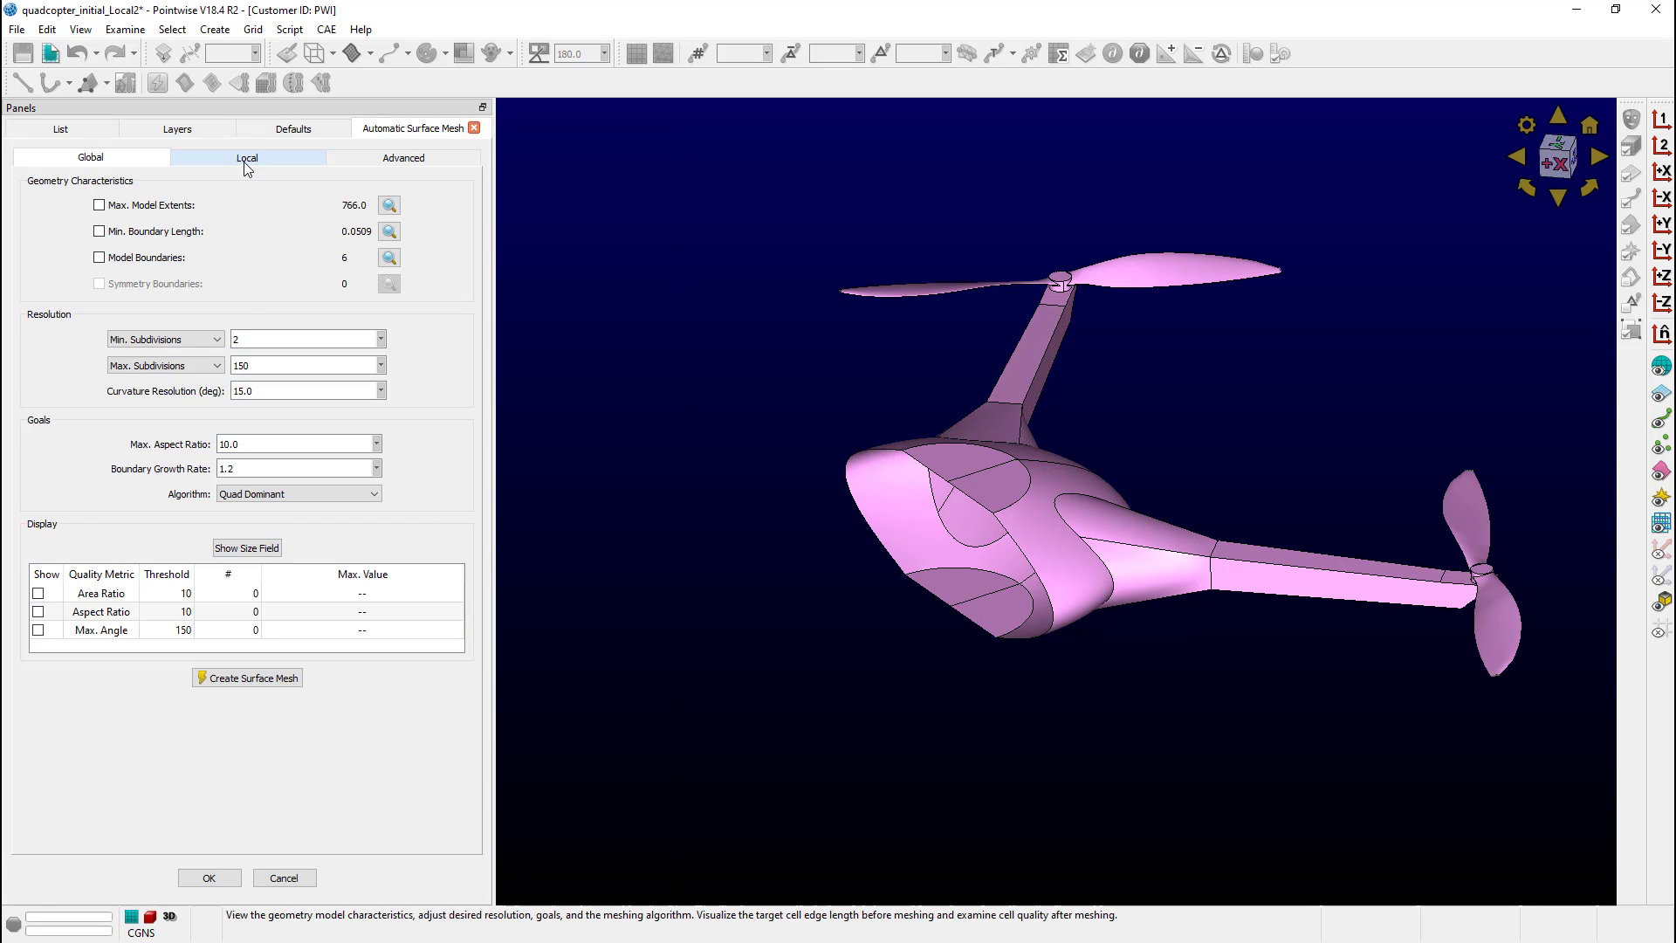
Step: Add local filter-1 with 3.0 maximum edge length, applied to the hub-2 surfaces
click(247, 157)
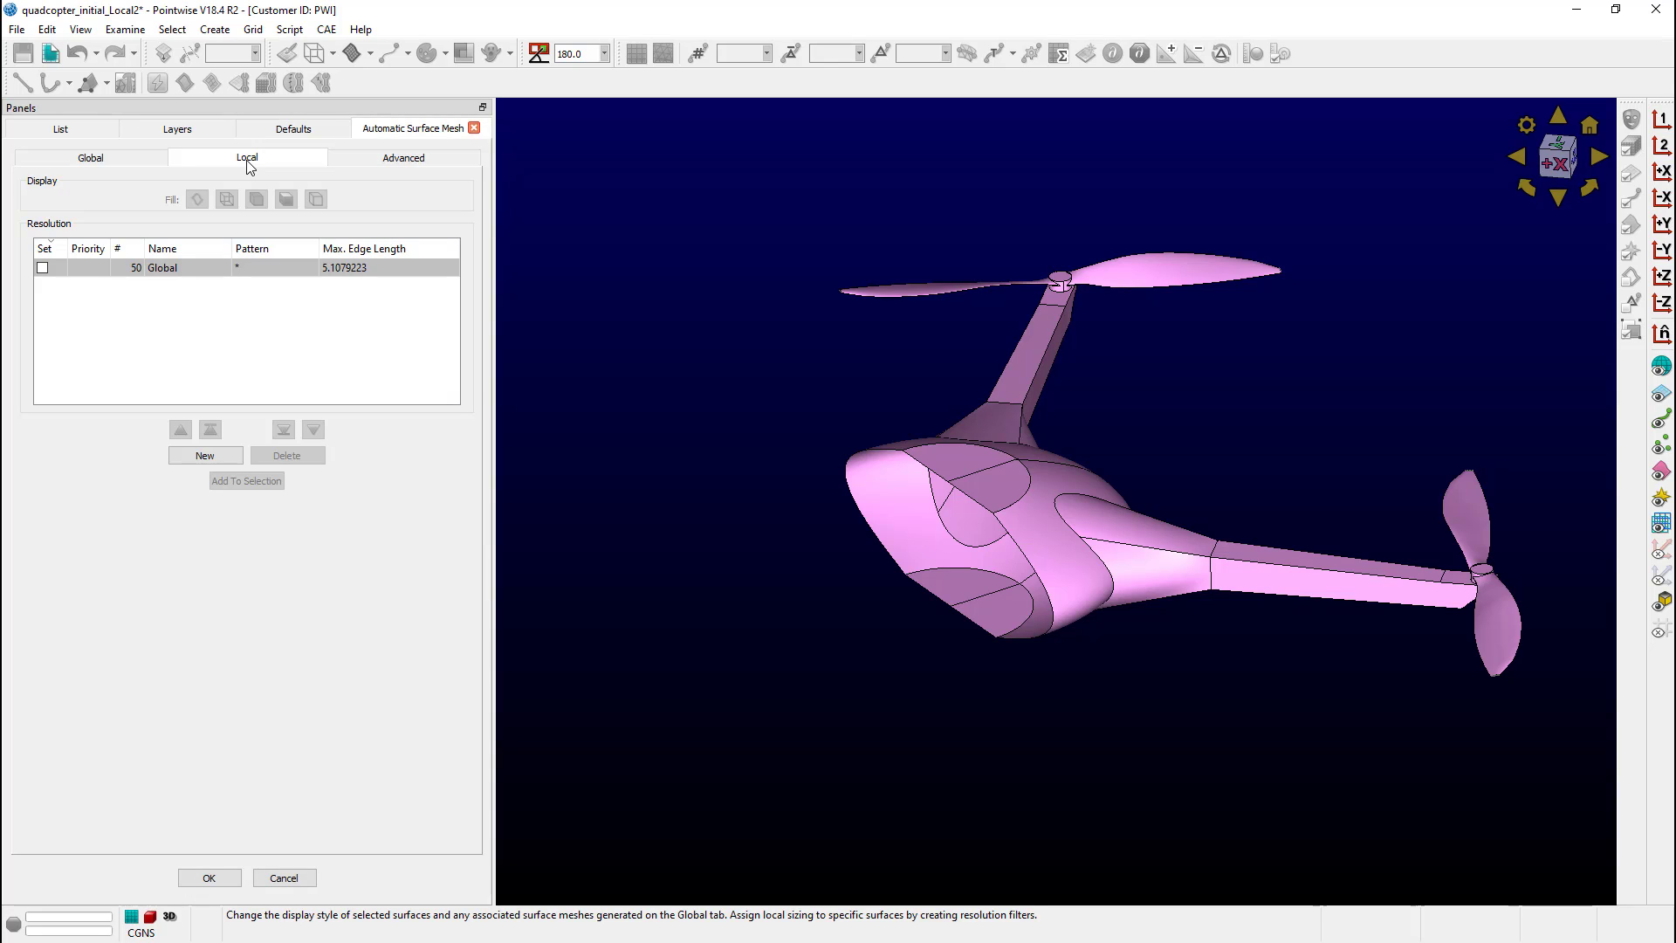
mouse_move(225, 435)
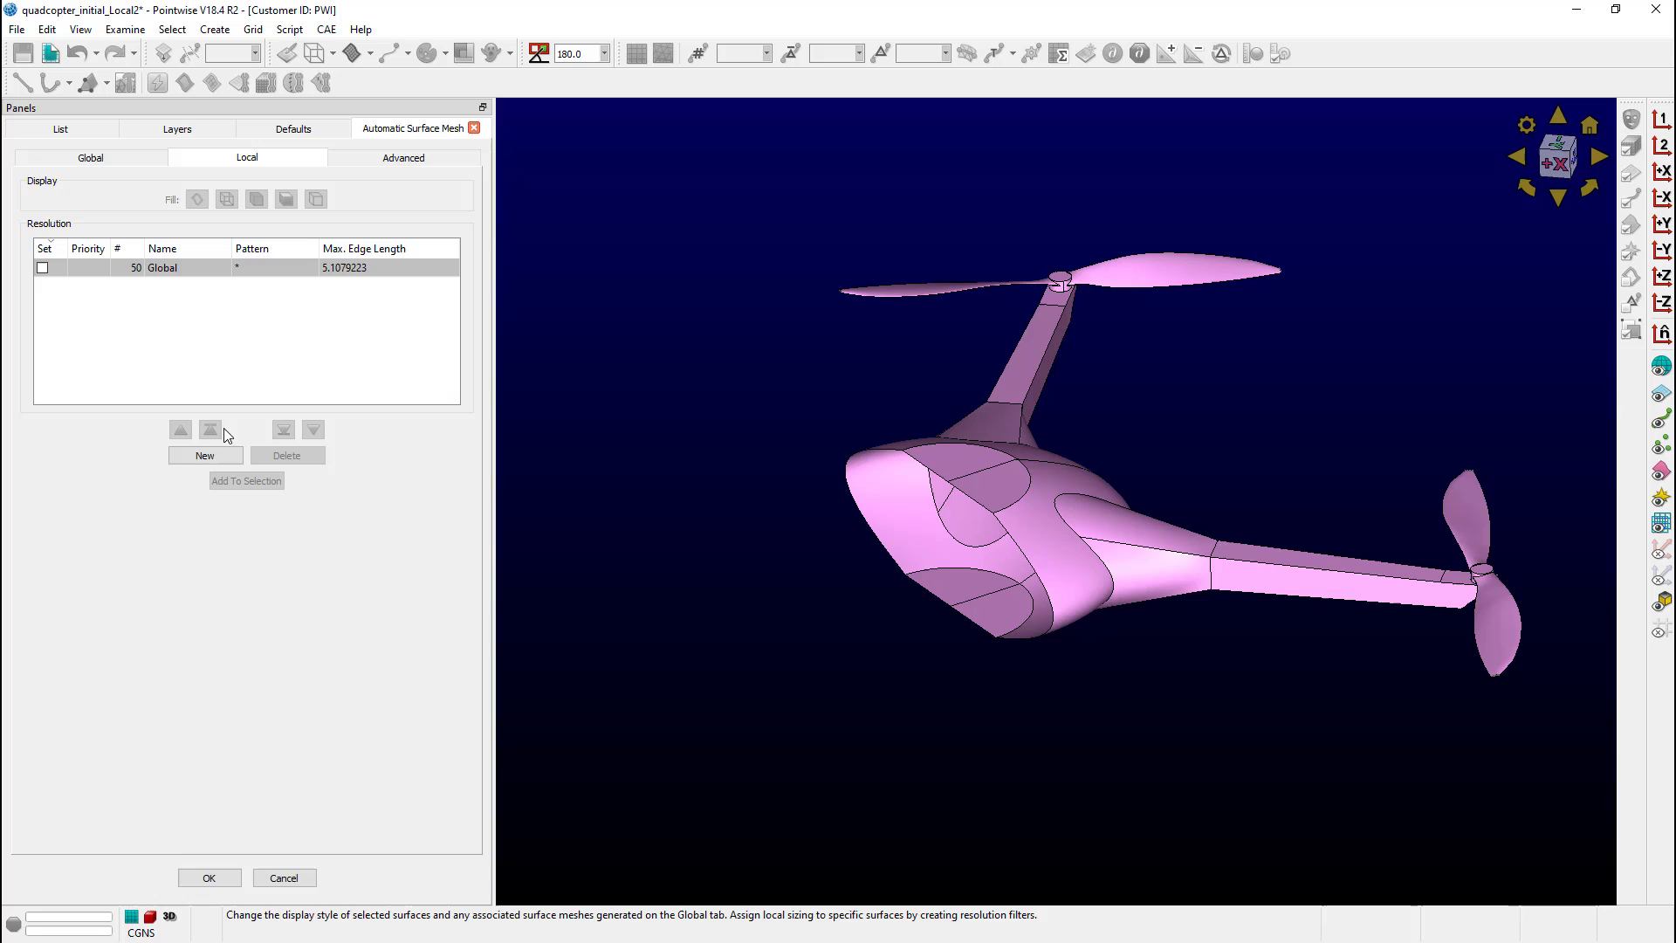
click(205, 454)
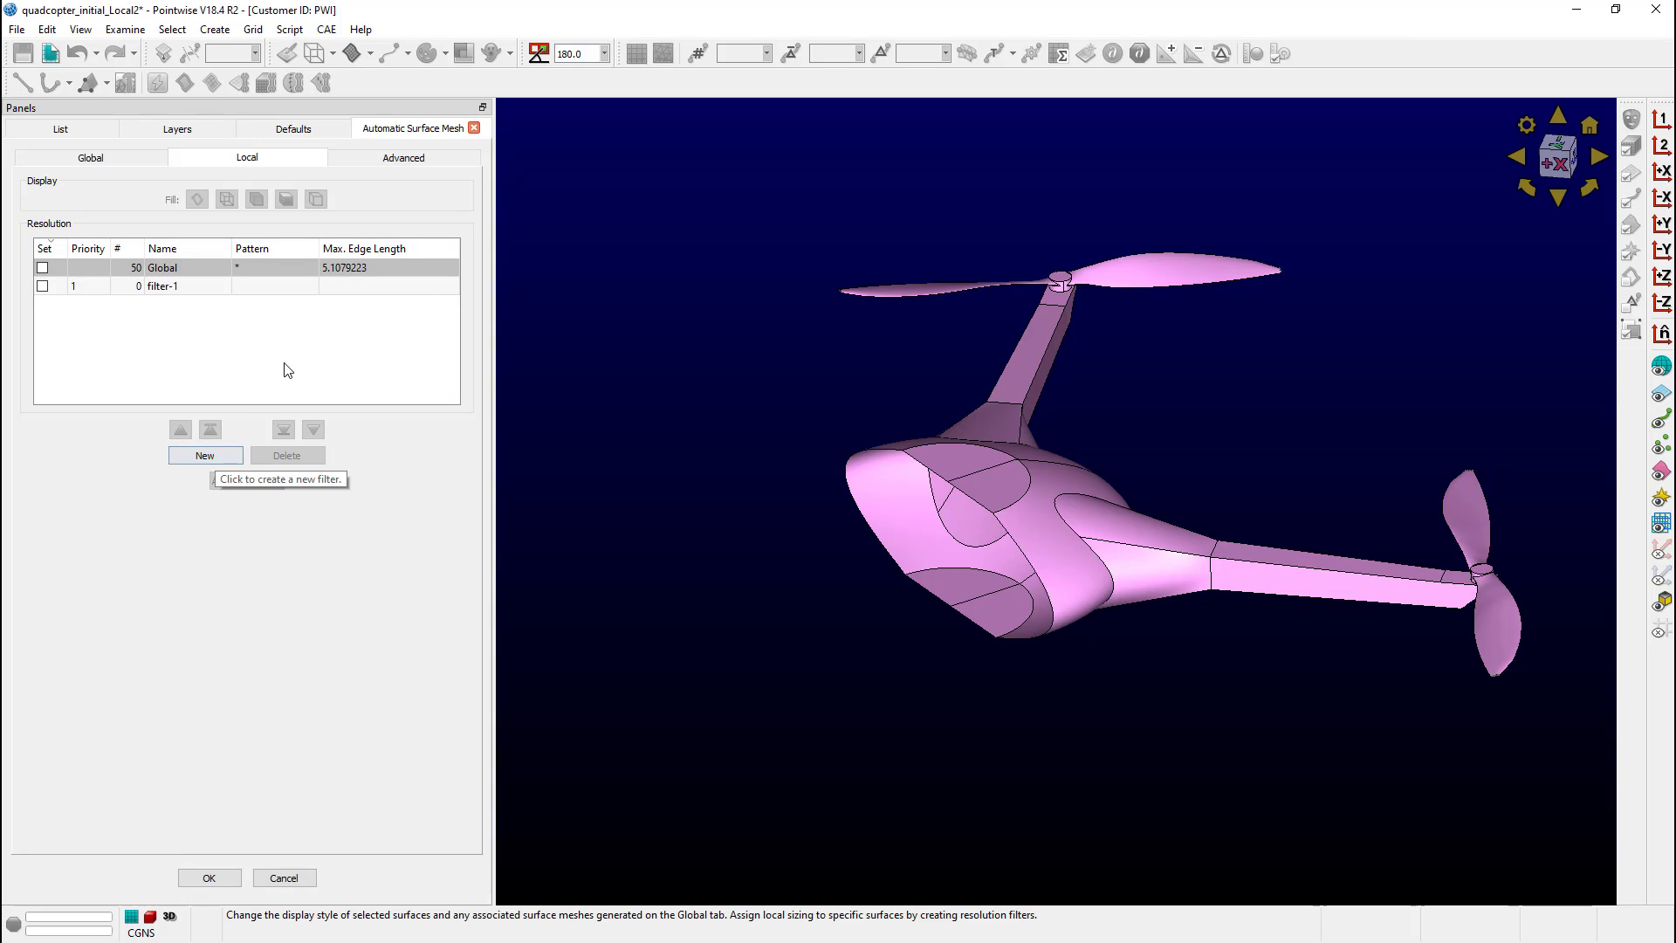
click(160, 286)
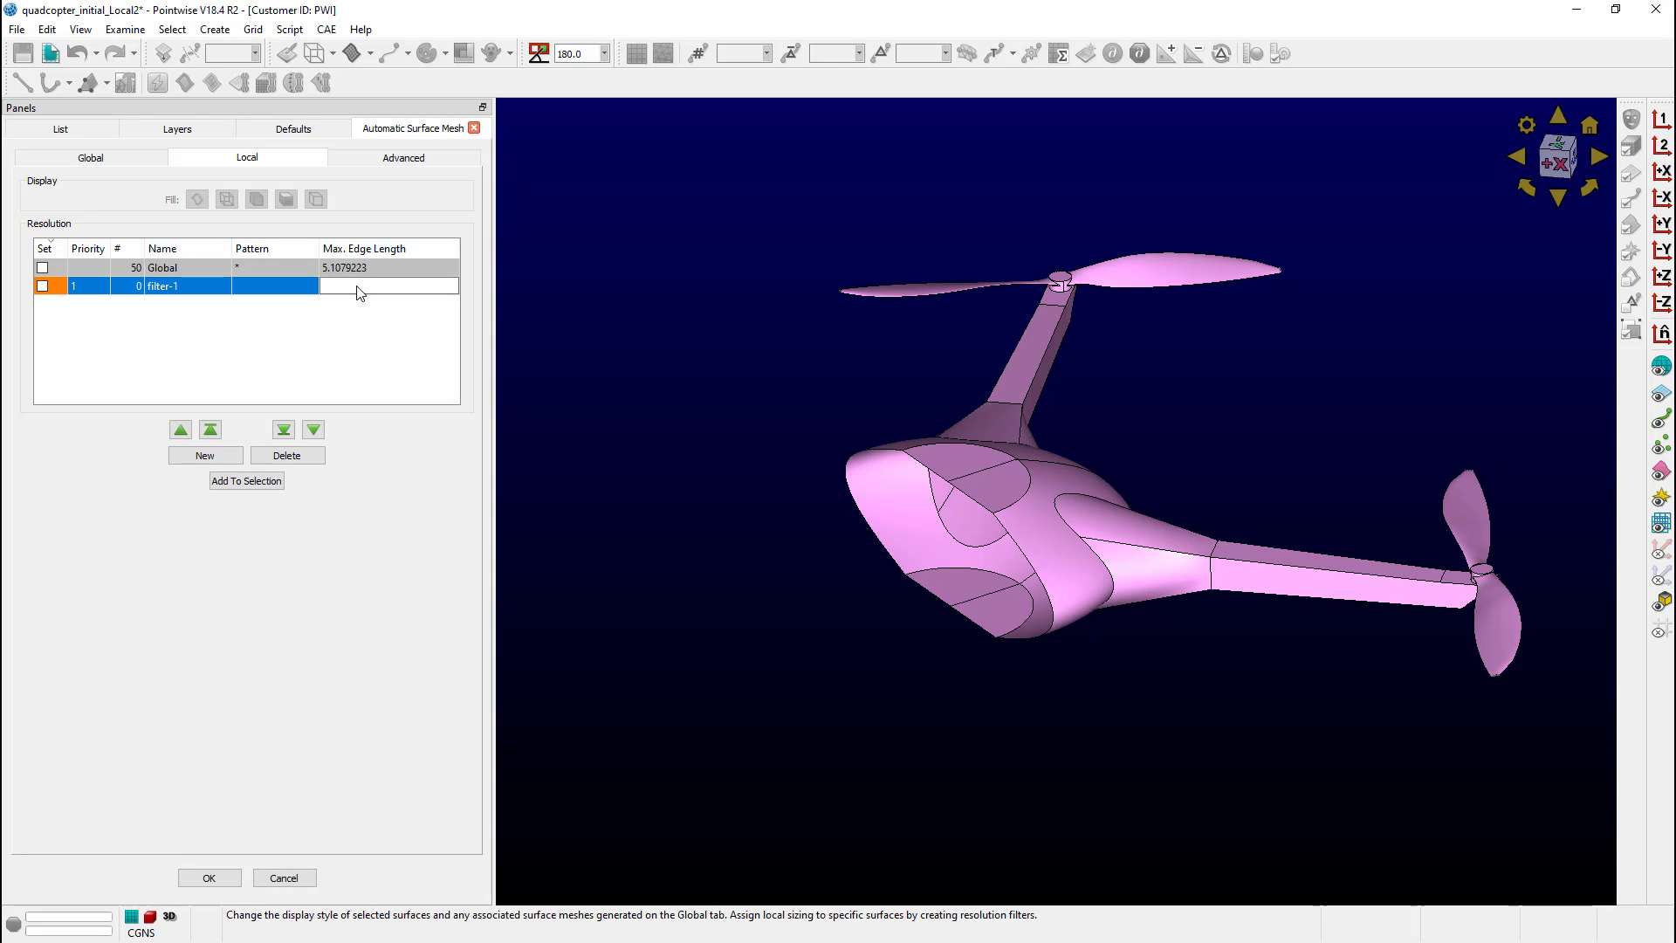
text(3.0)
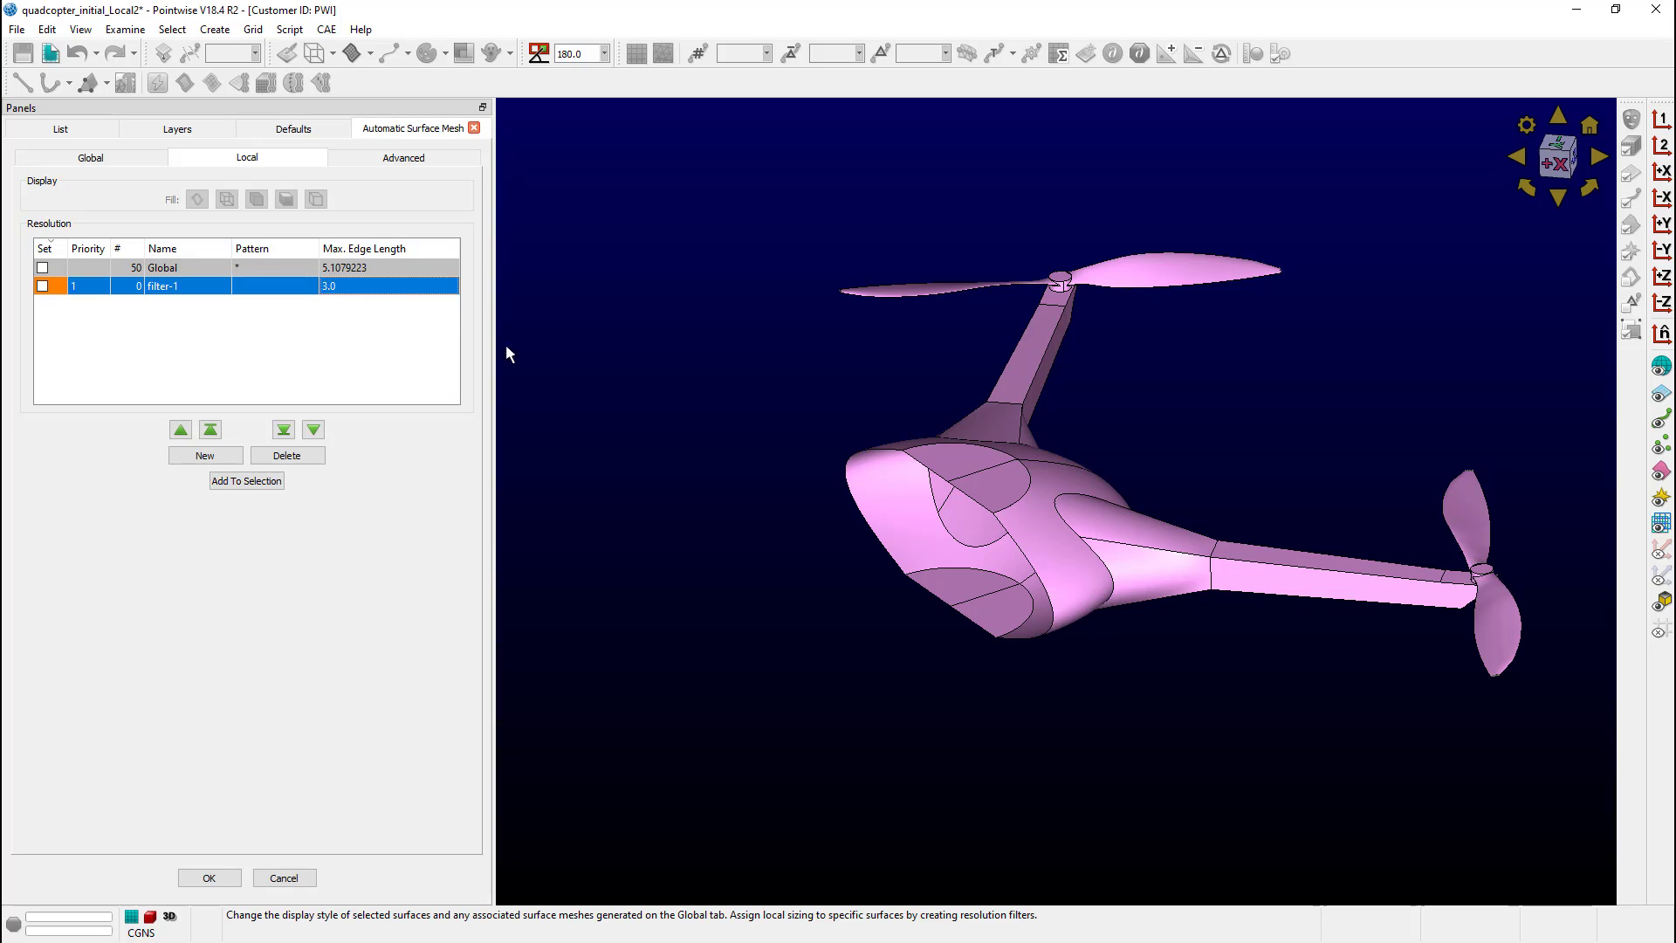
click(43, 267)
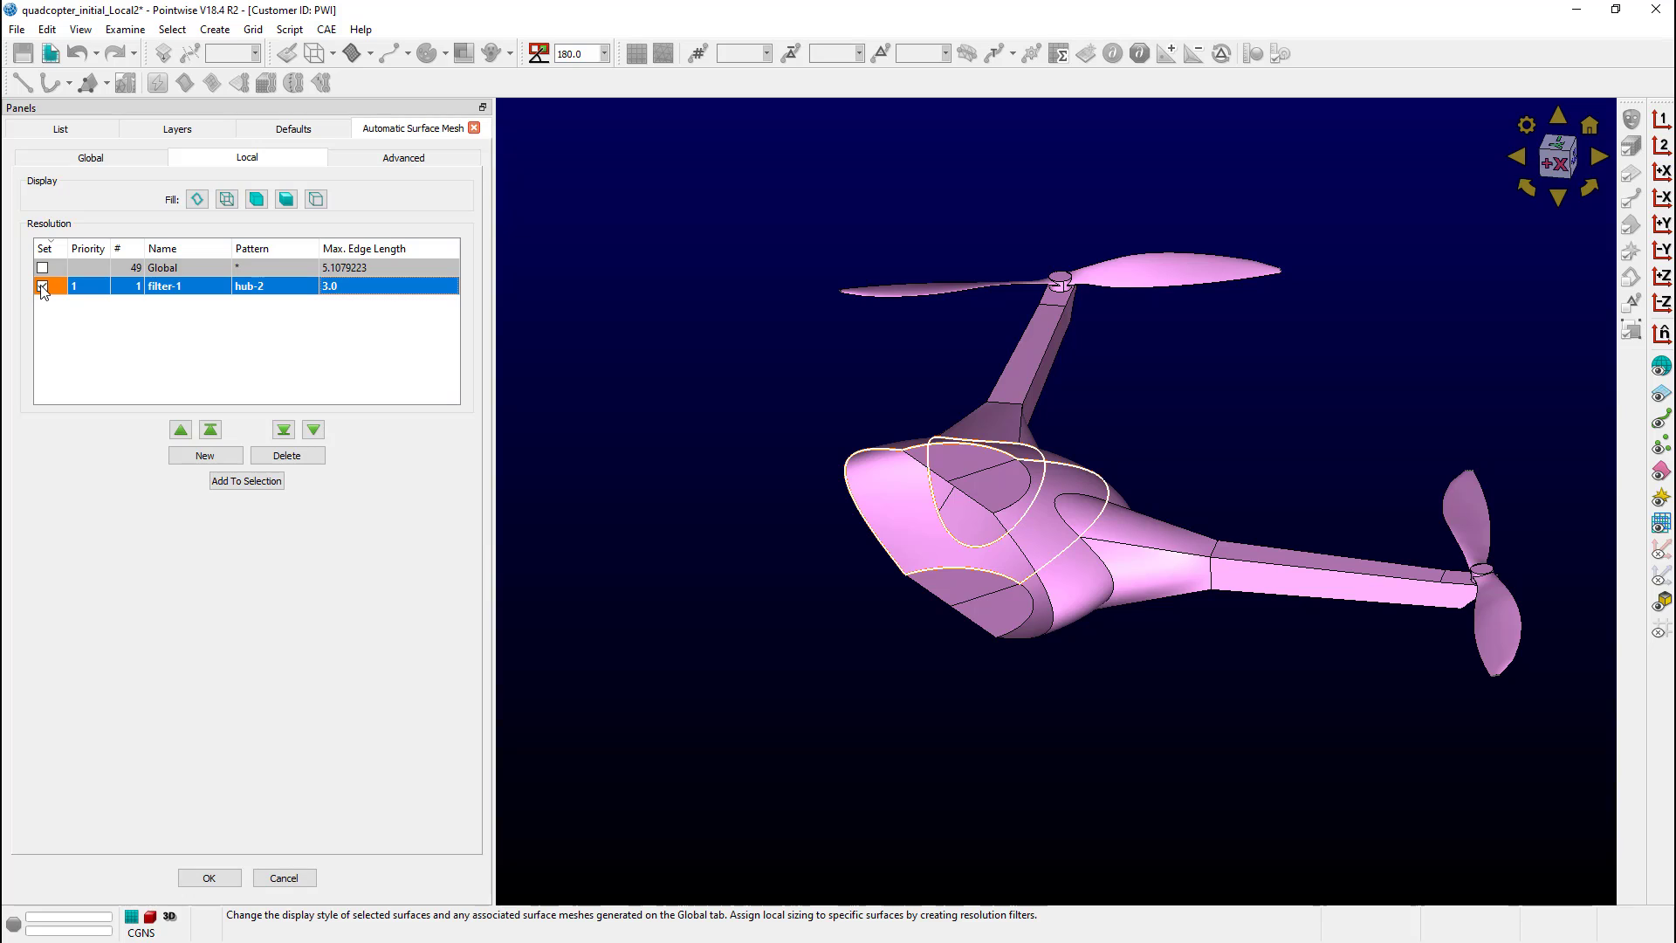
click(44, 285)
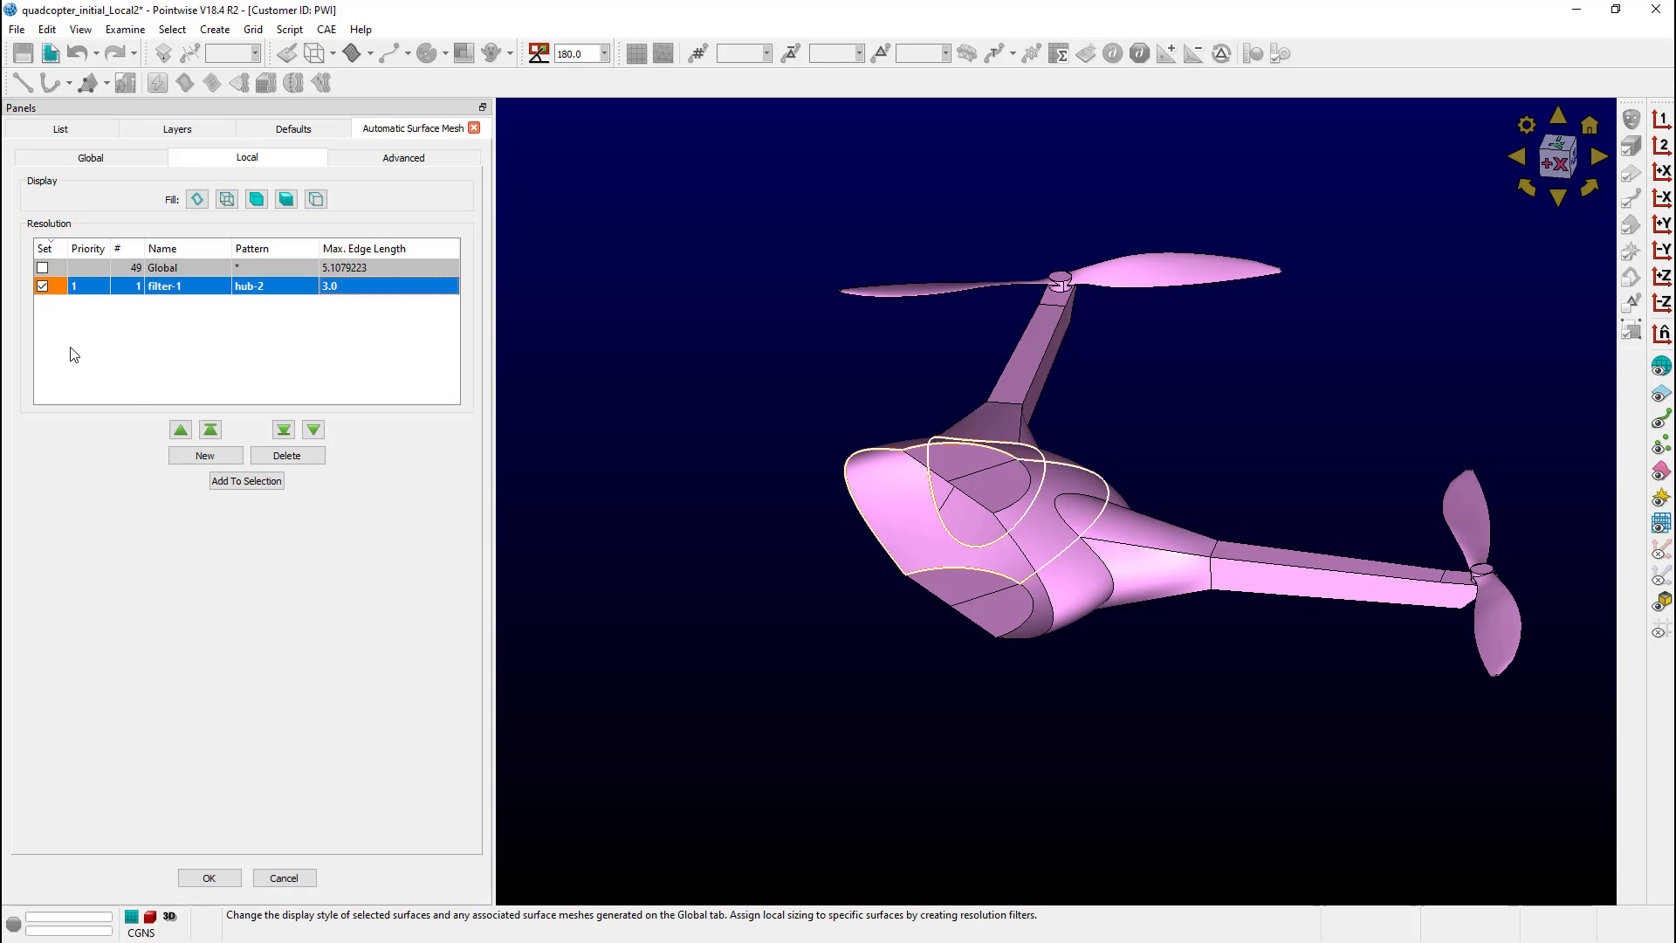
mouse_move(286, 454)
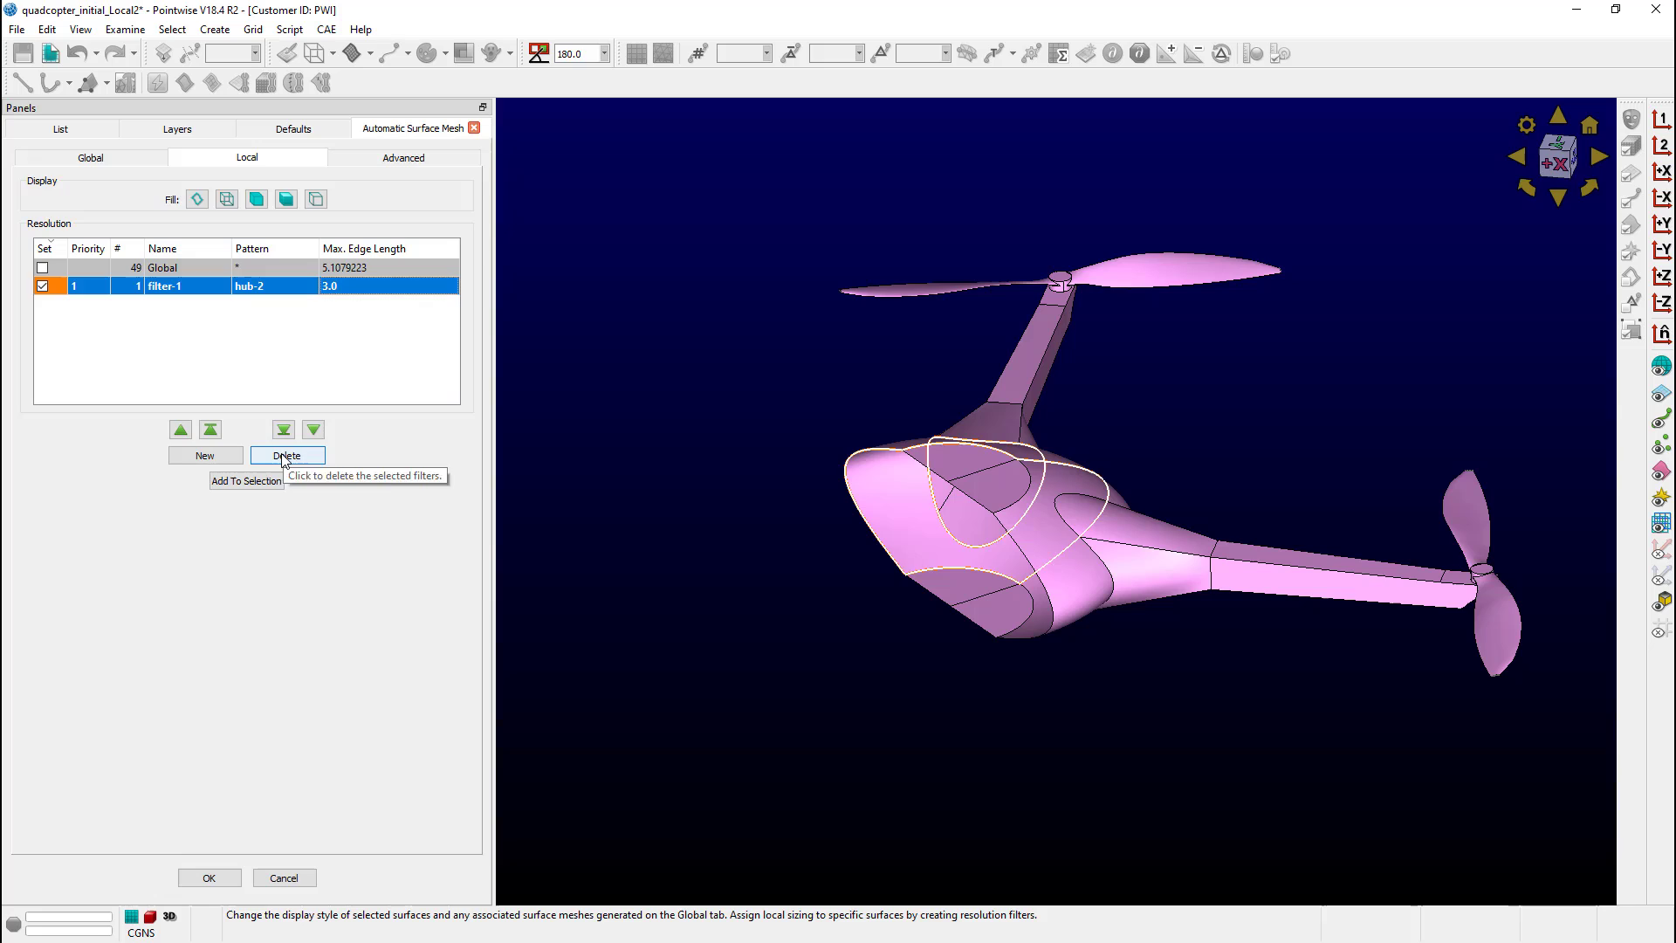
Step: Replace the hub filter with a fresh filter-1 at 3.0 maximum edge length
click(286, 454)
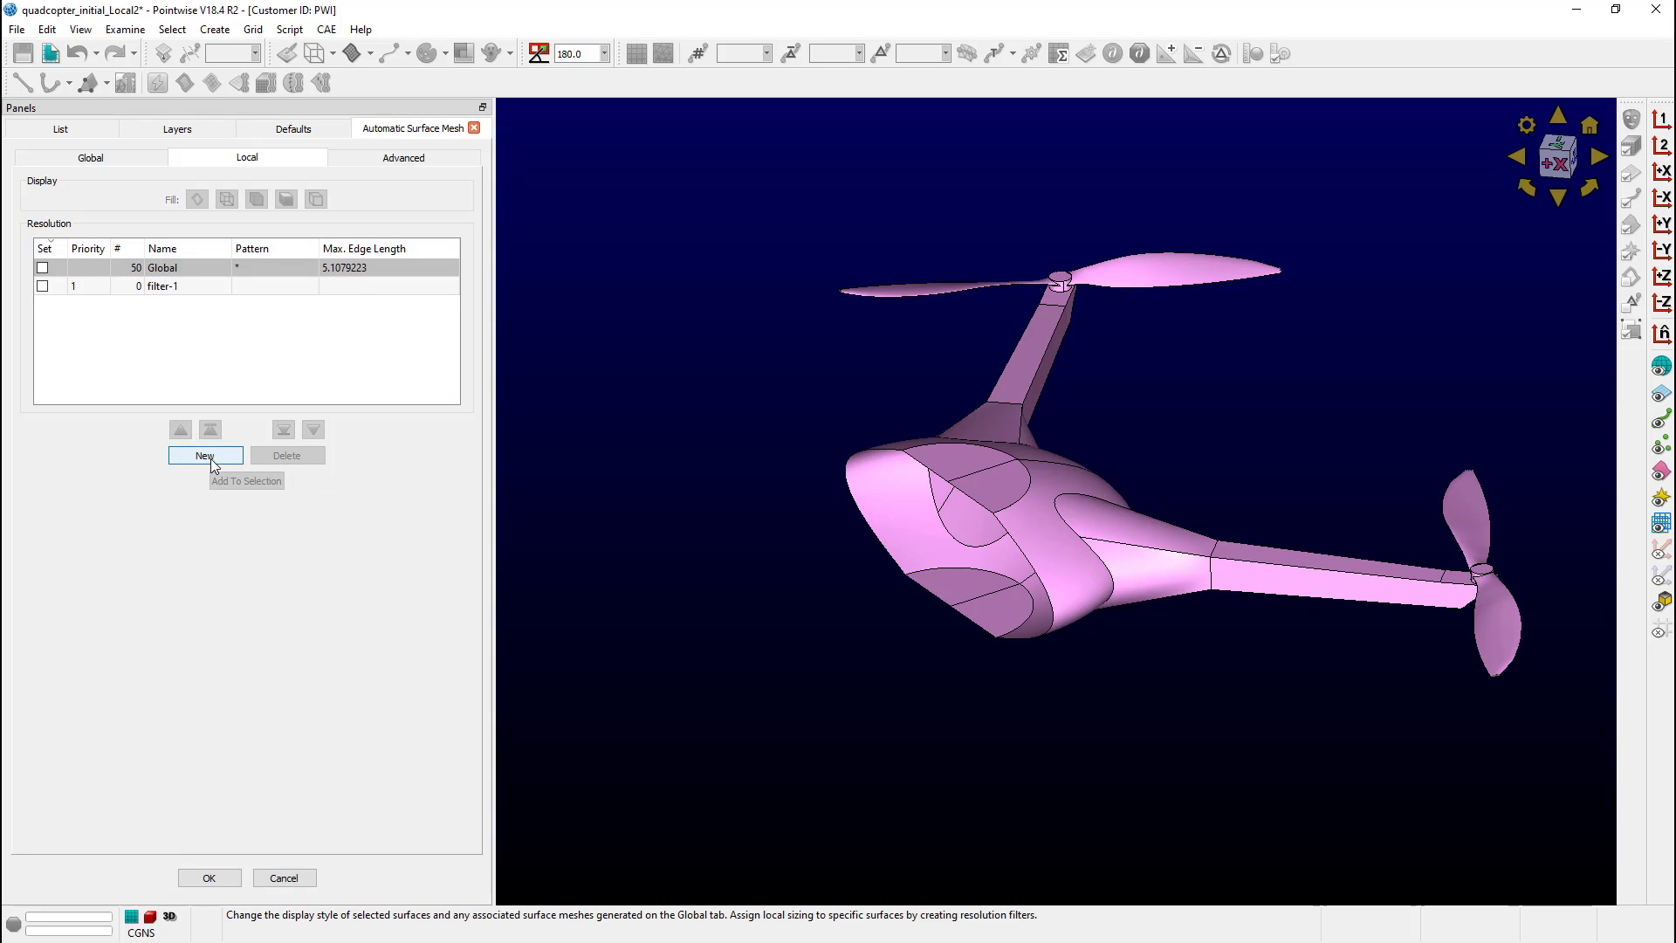
click(171, 286)
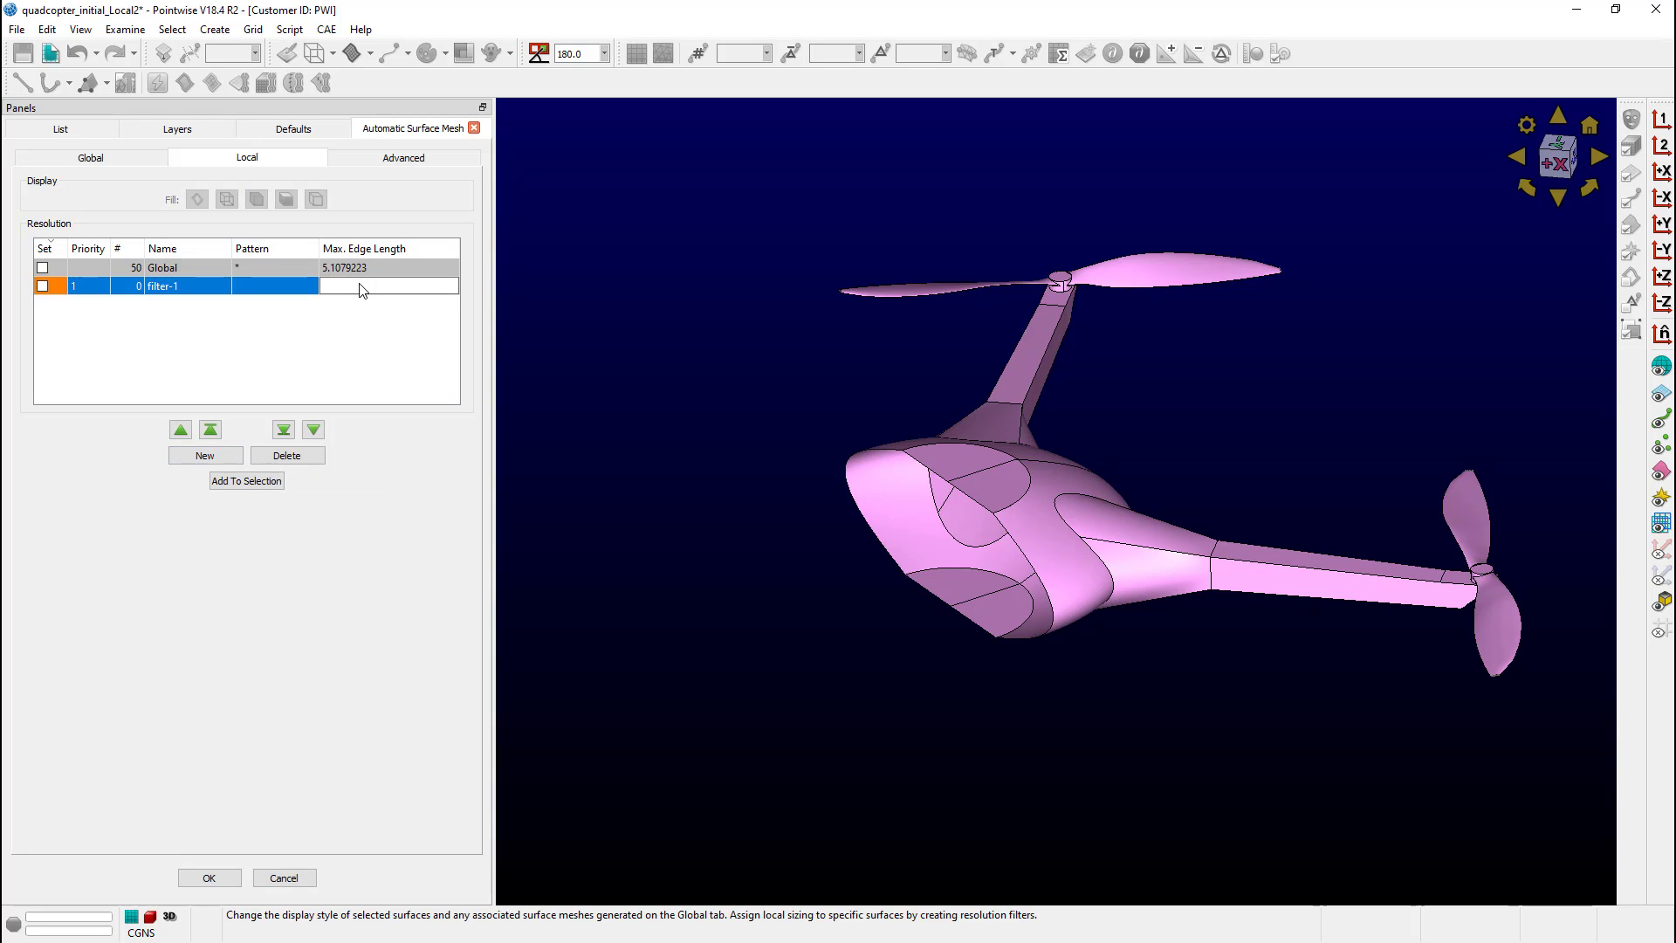
text(3.0)
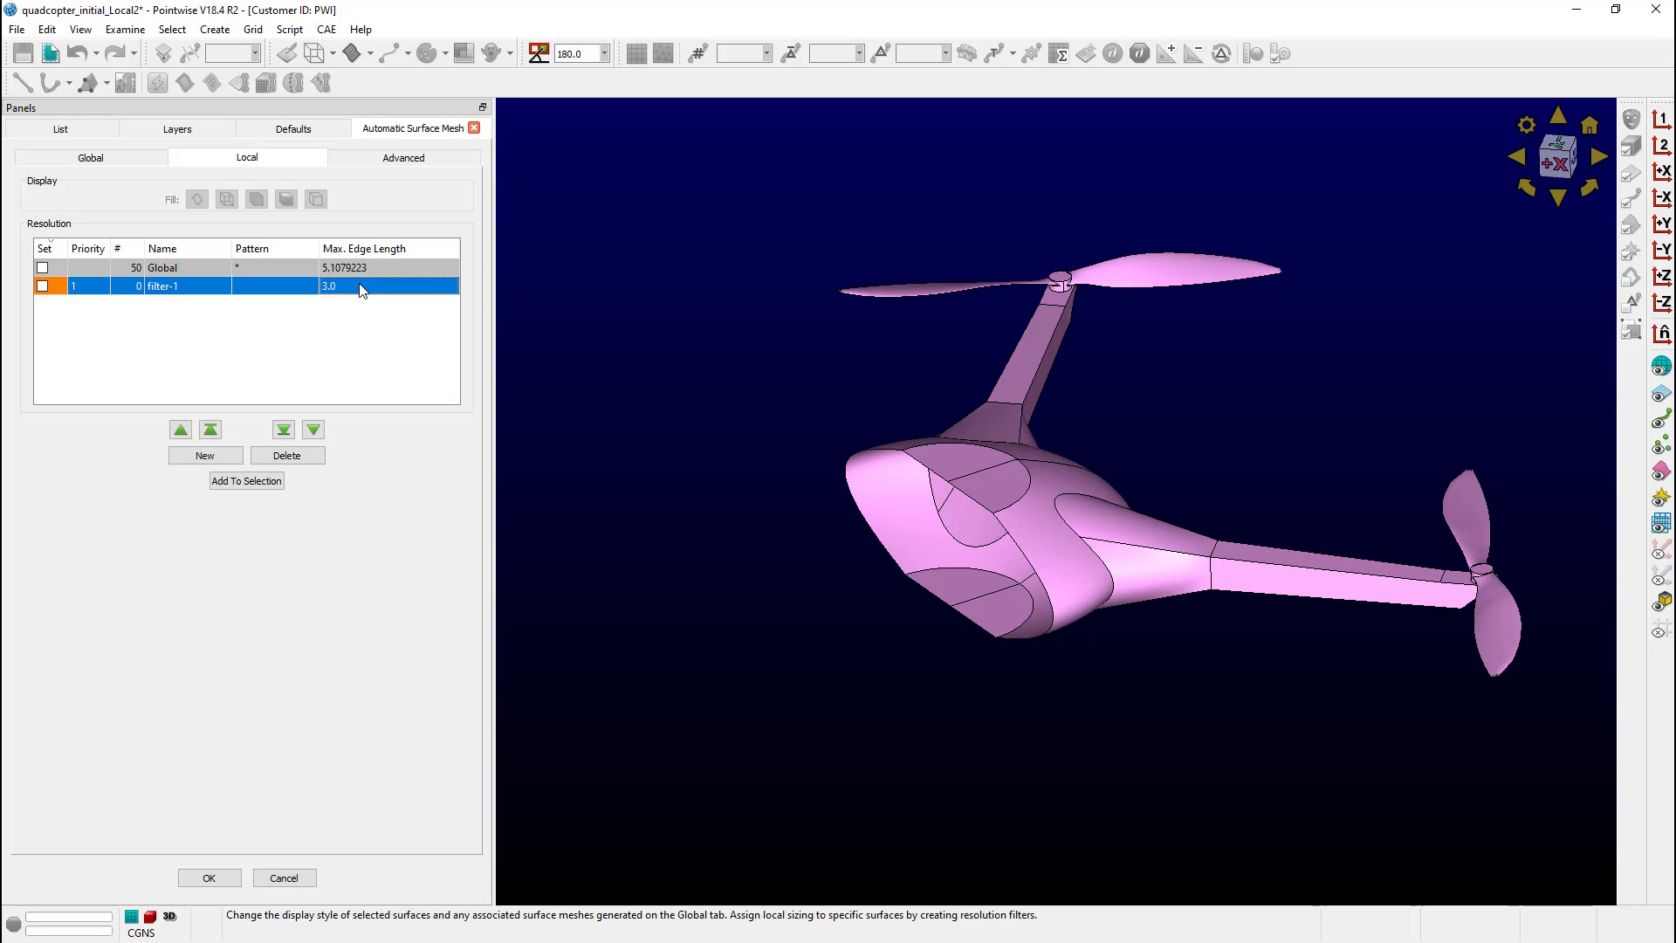
Step: Set filter-1's pattern to propeller* and add an empty filter-2
click(273, 285)
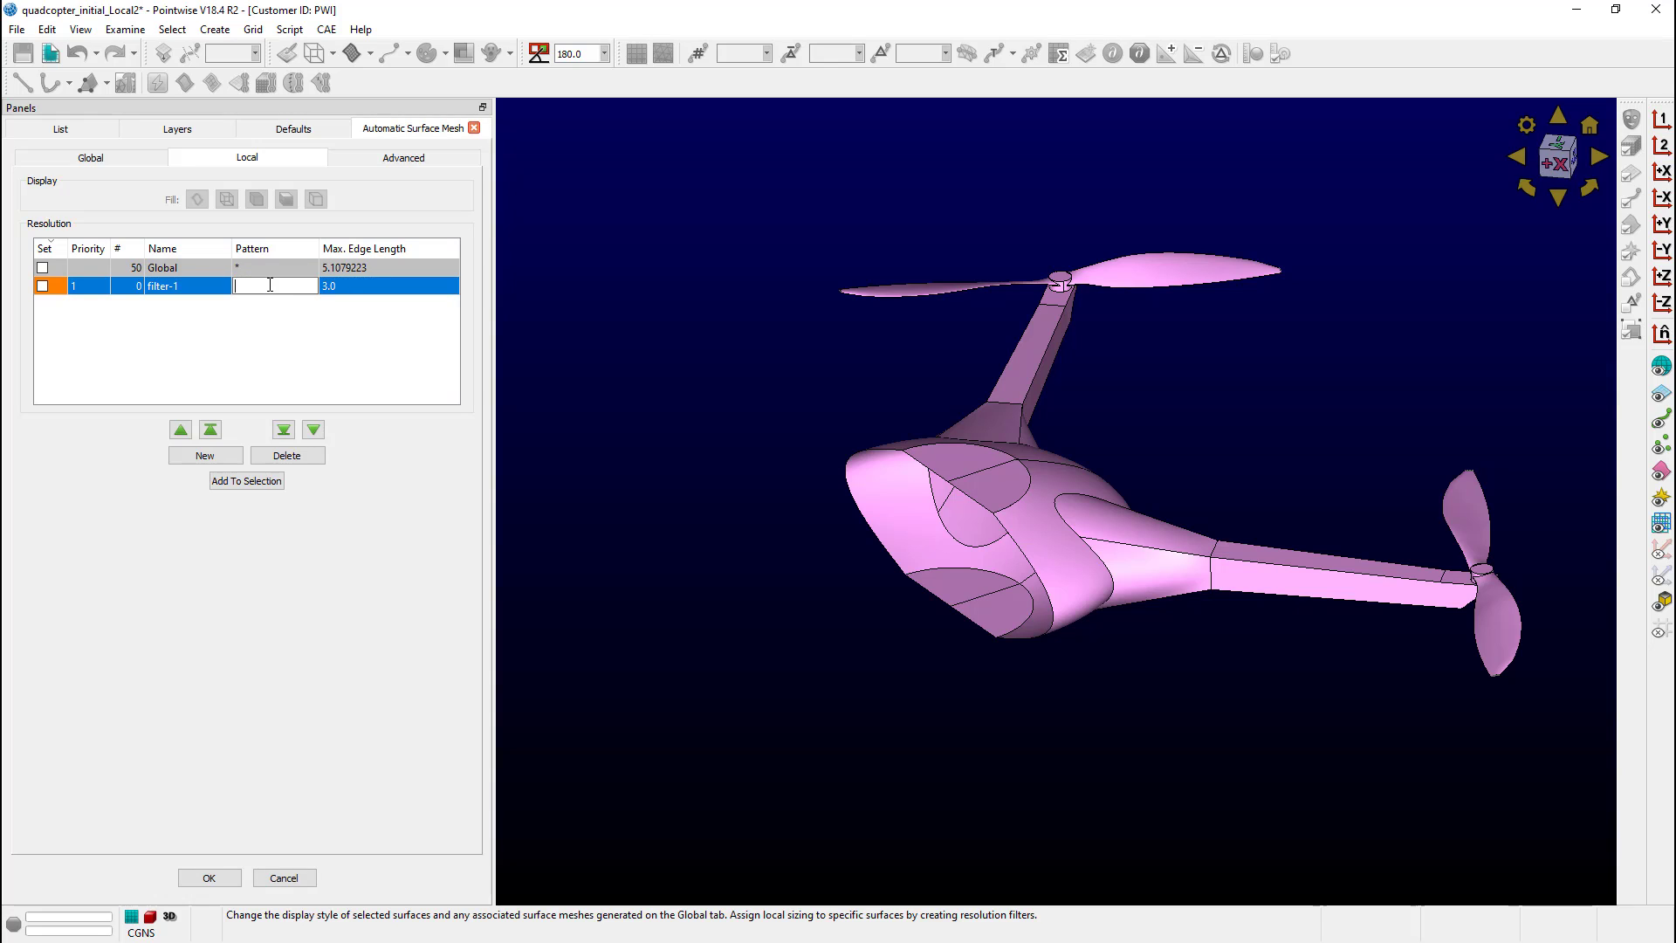
text(propeller*)
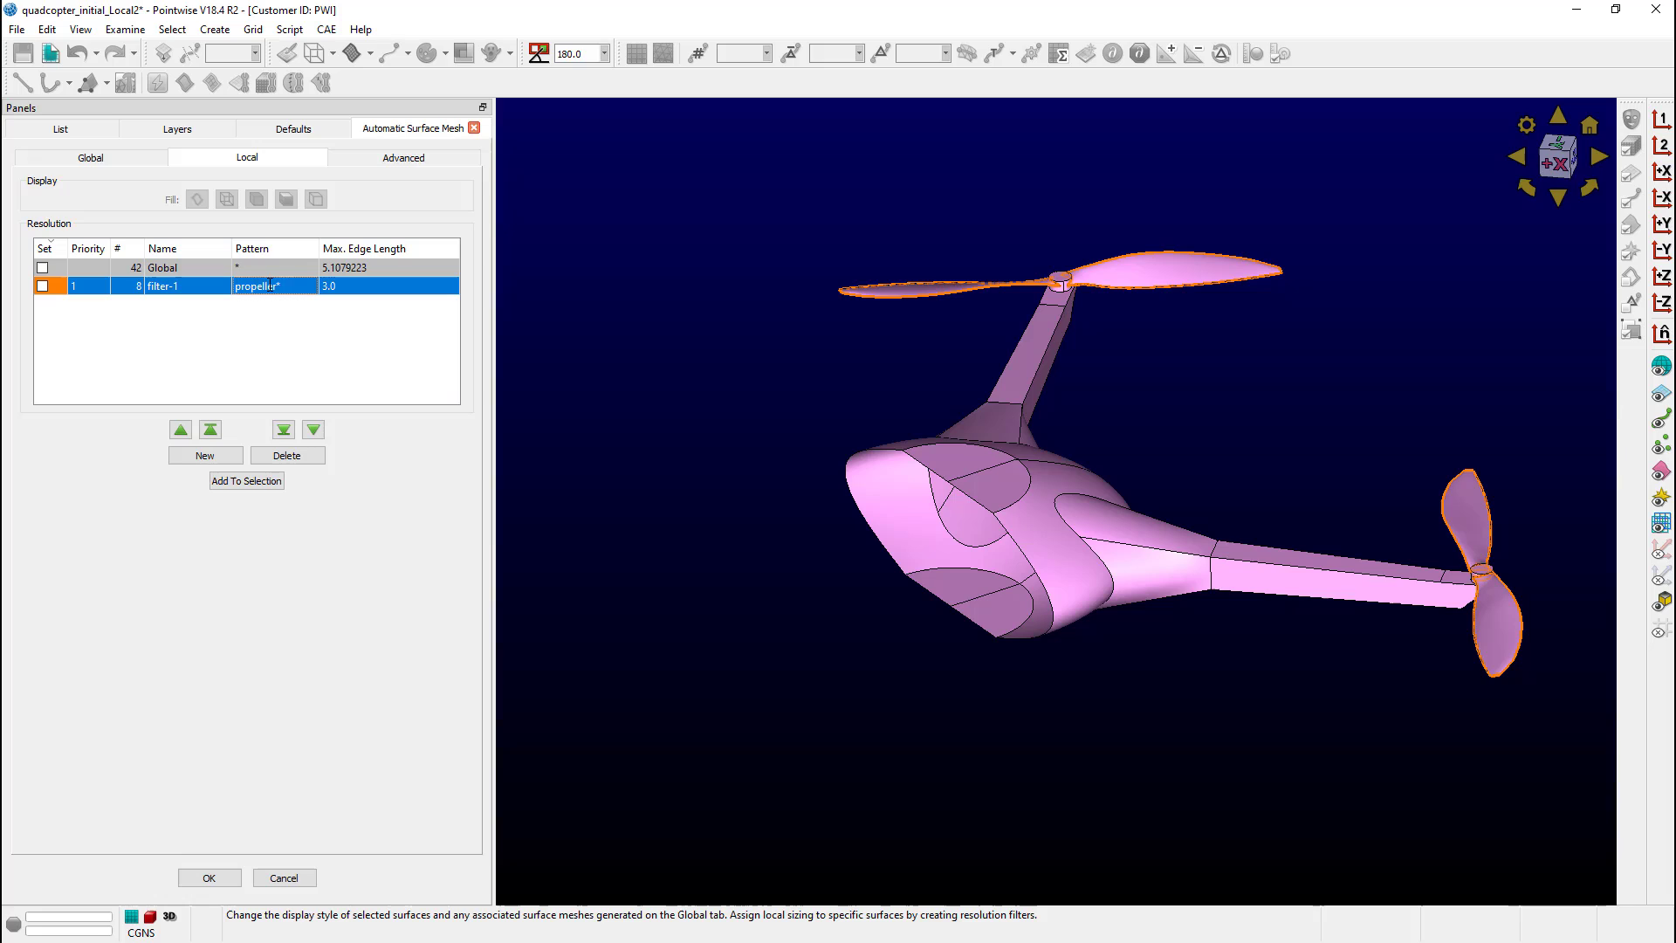
click(204, 454)
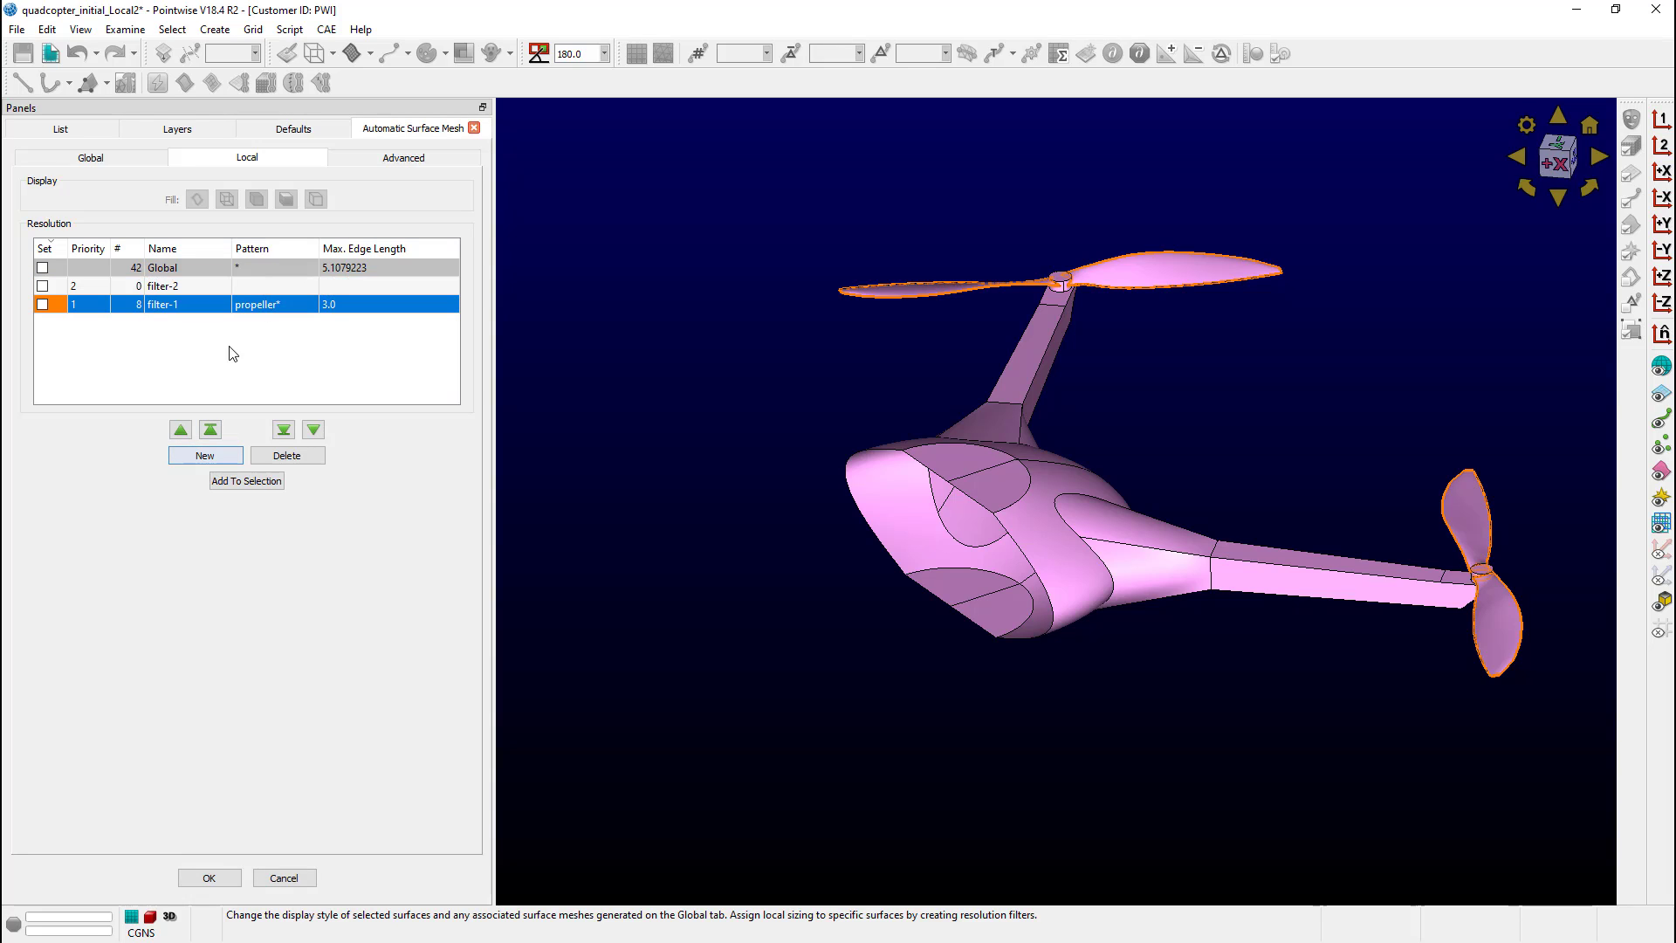
Step: Give filter-2 the pattern hub* and a 3.0 maximum edge length
click(162, 285)
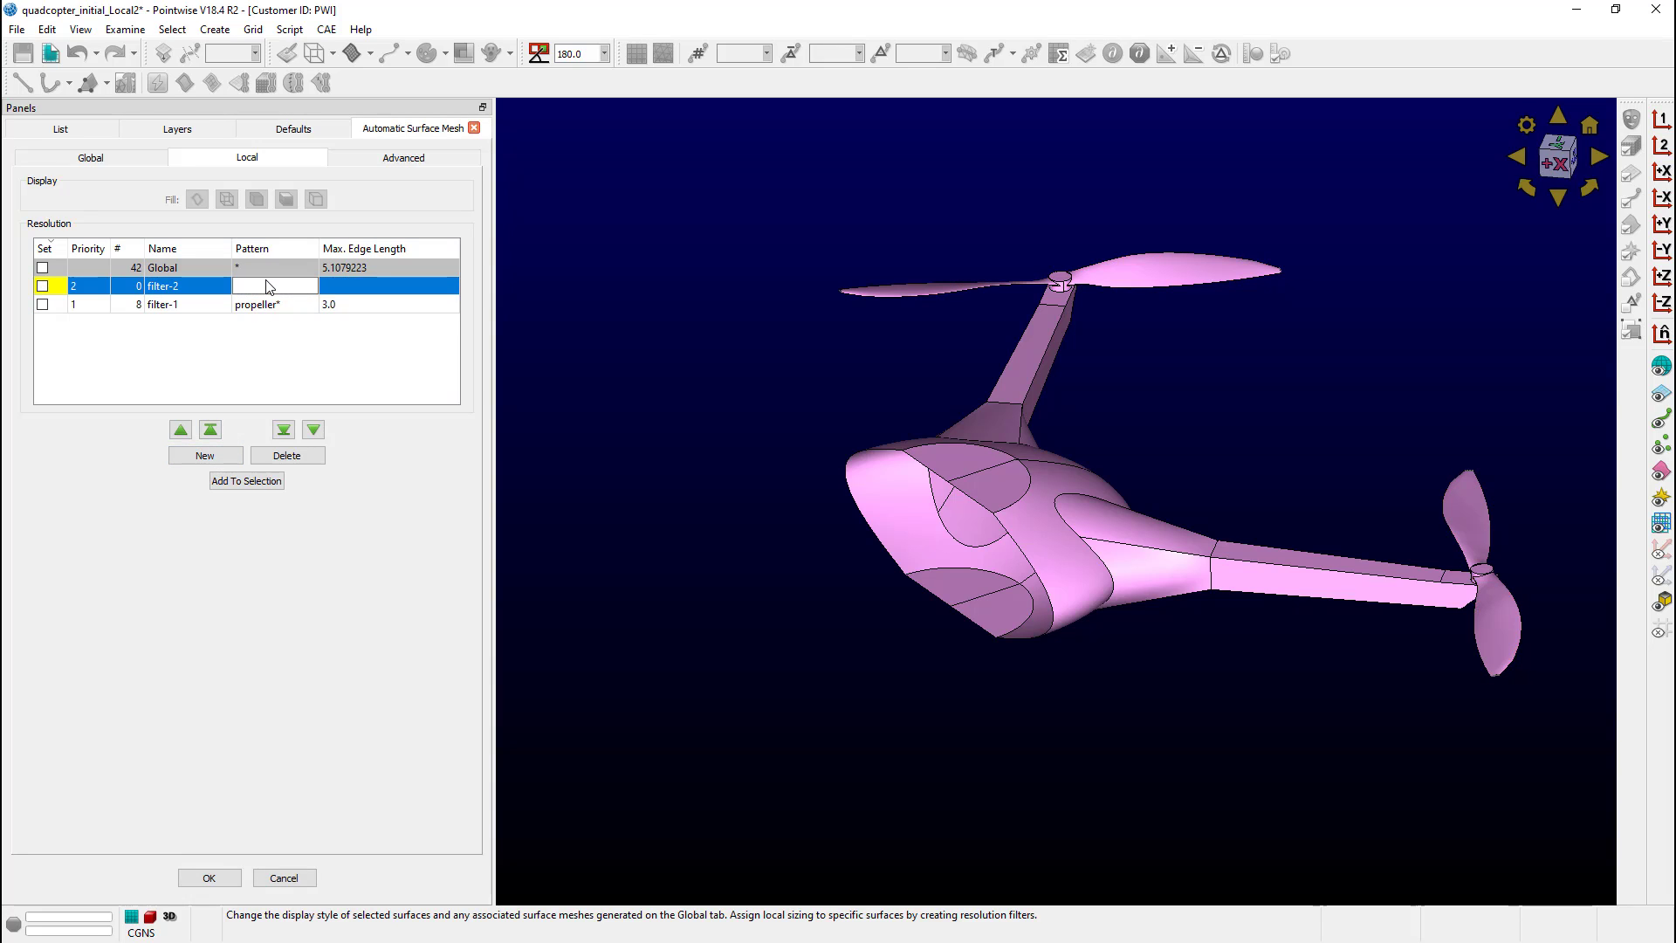
text(hub*)
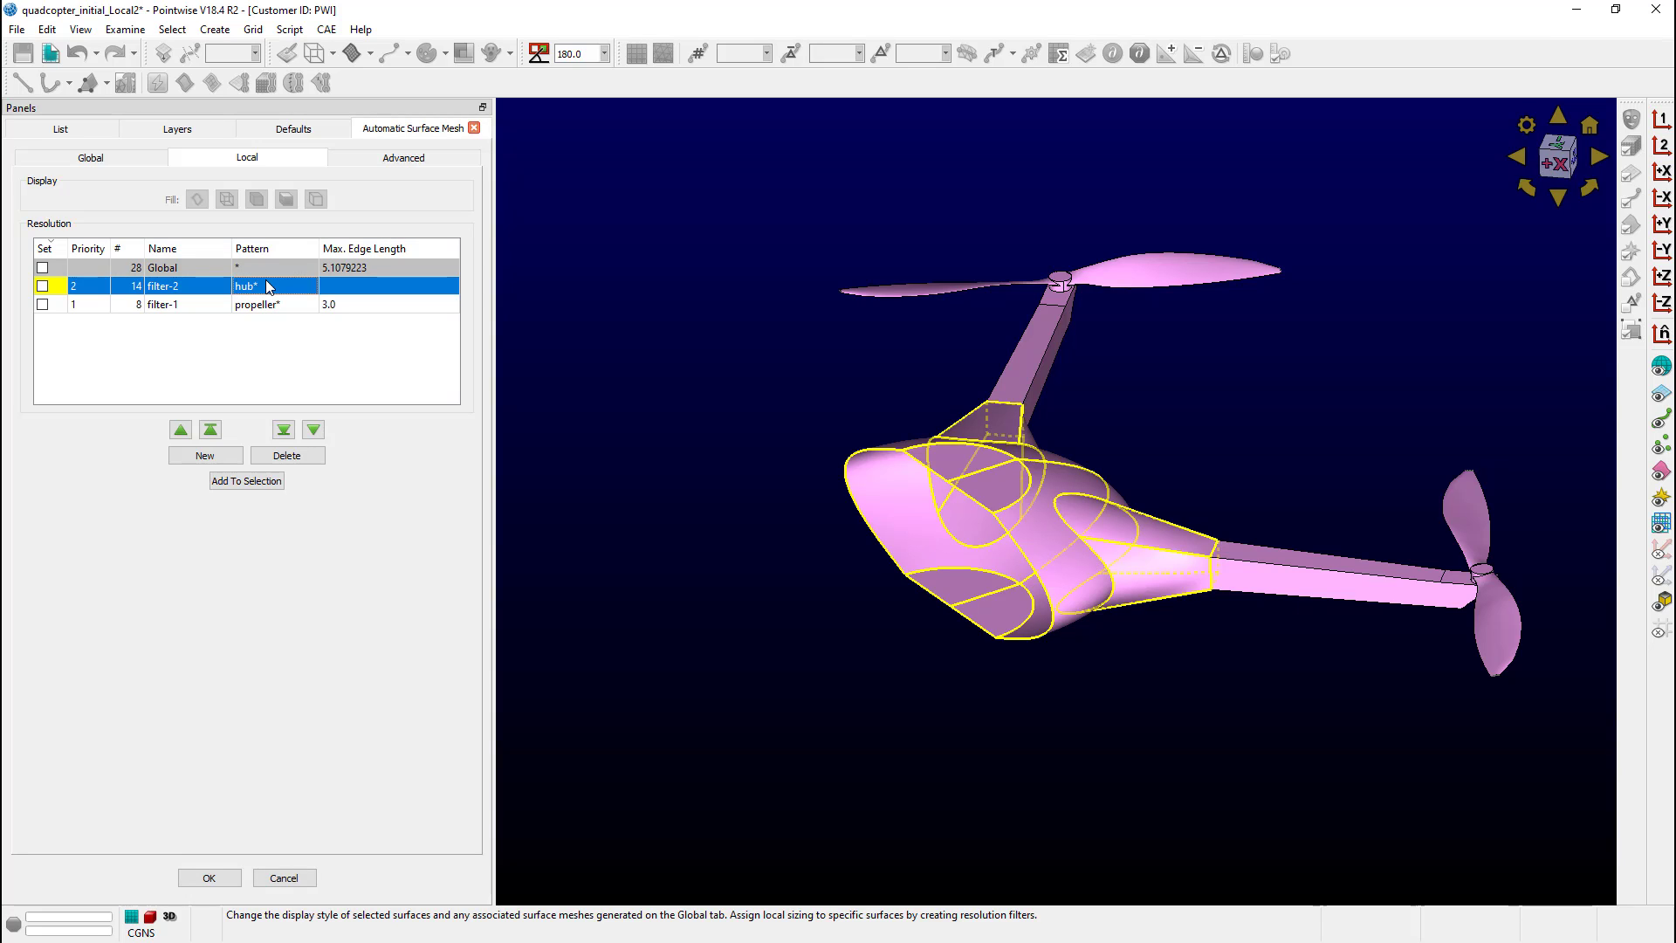
click(385, 285)
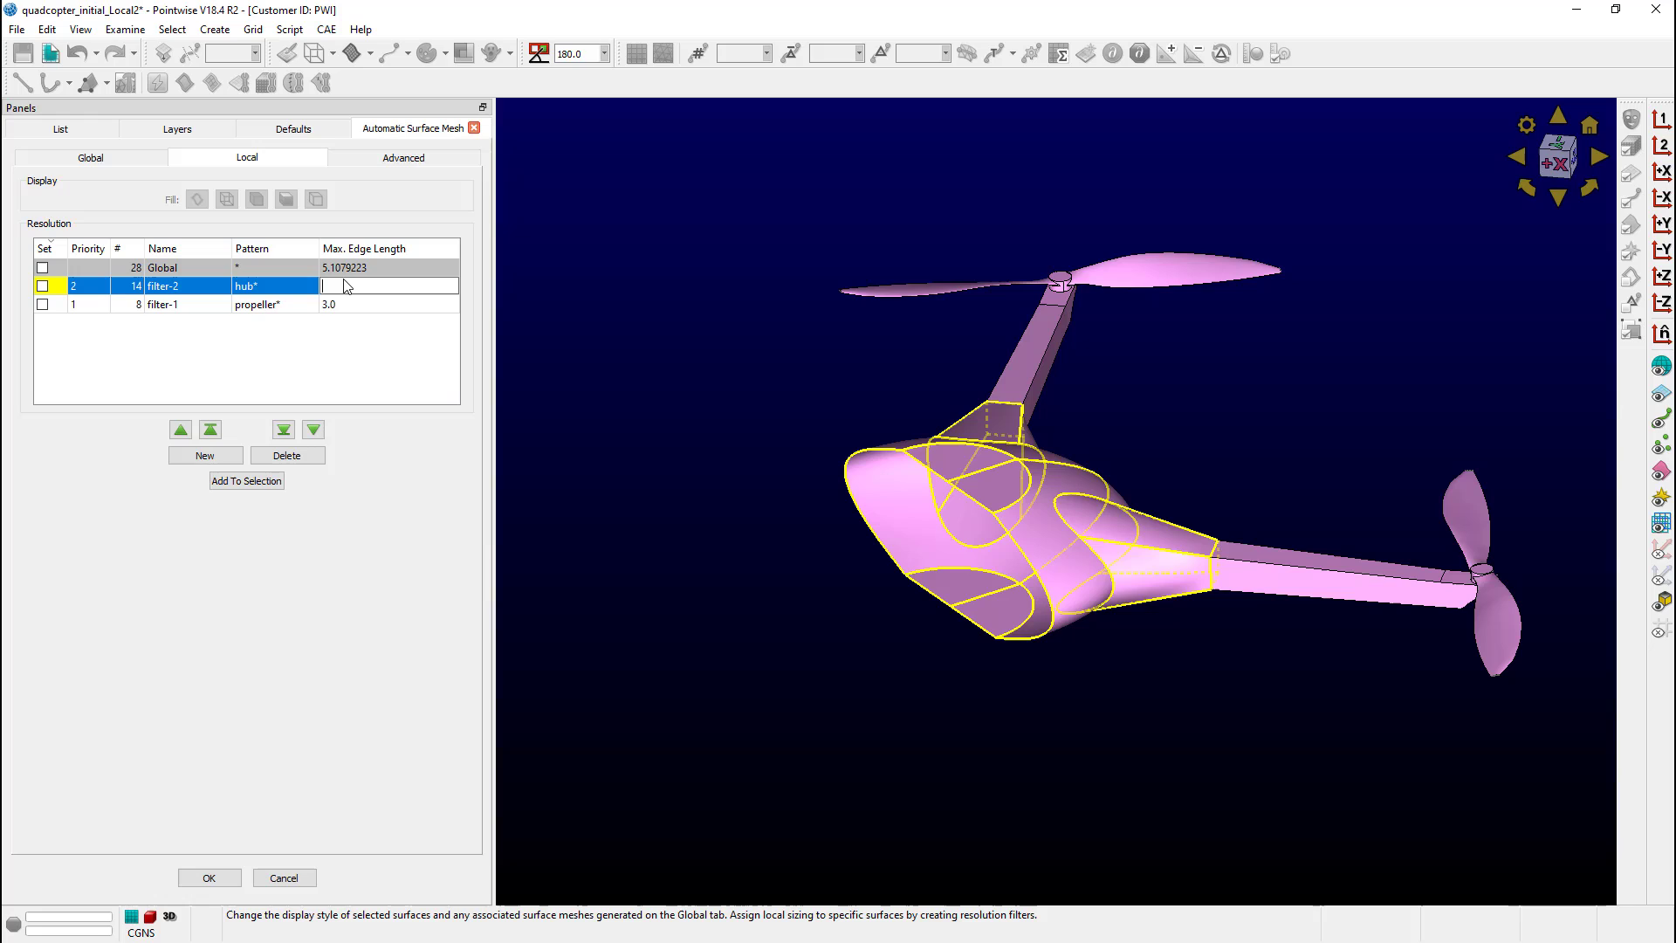
text(3.0)
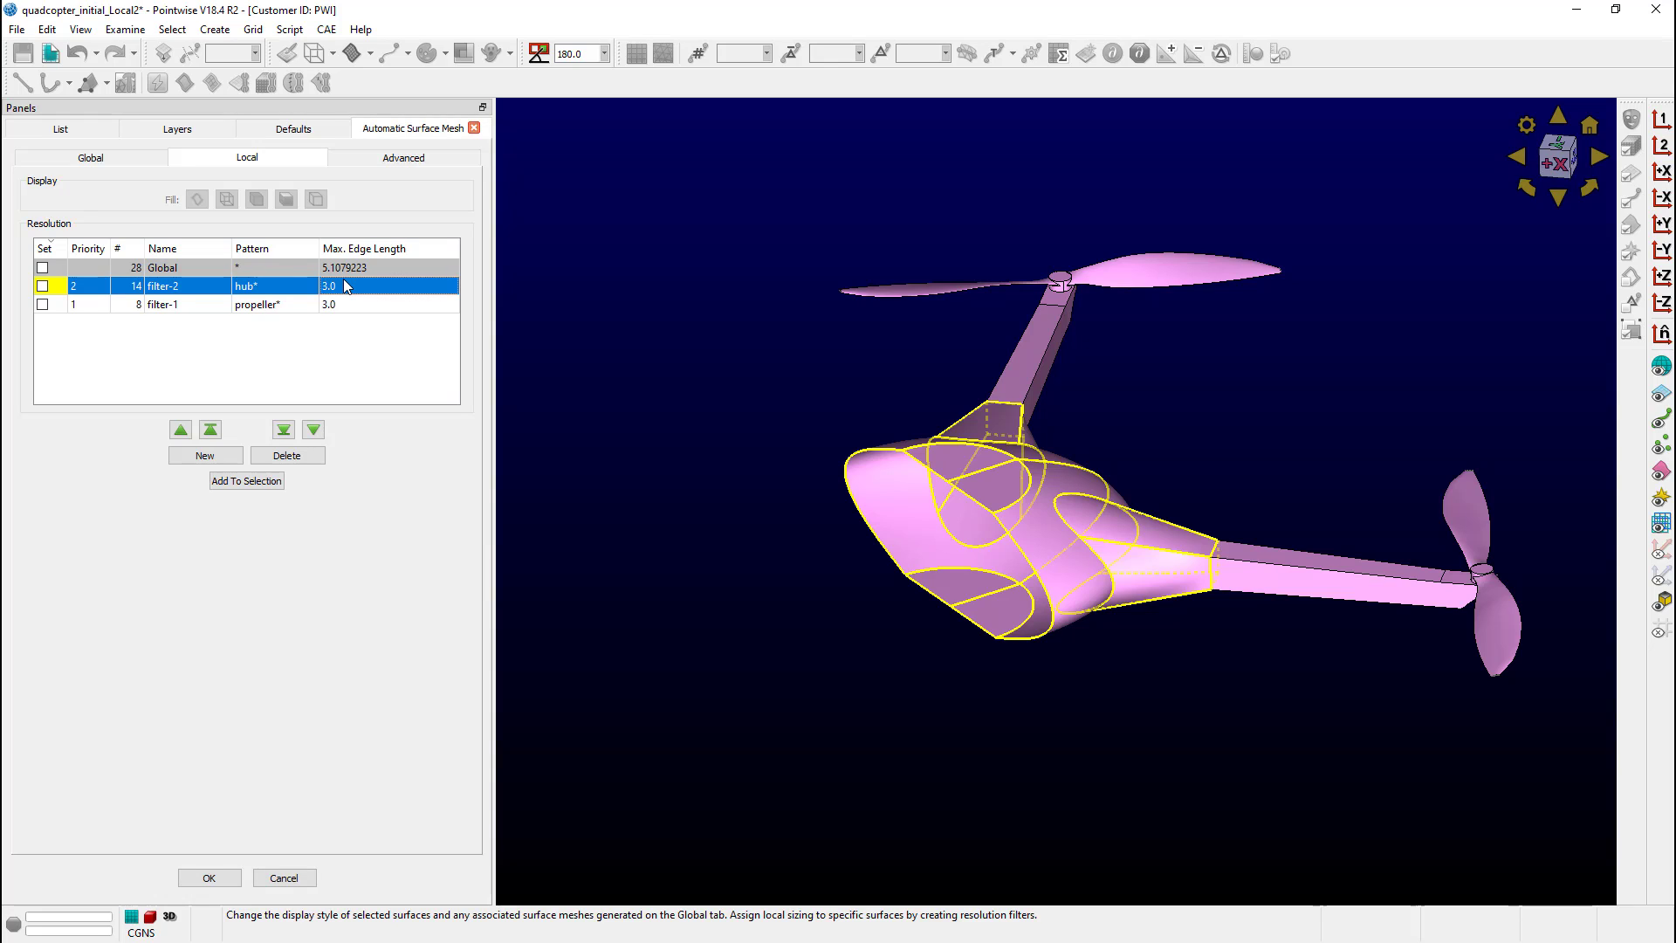
mouse_move(290, 300)
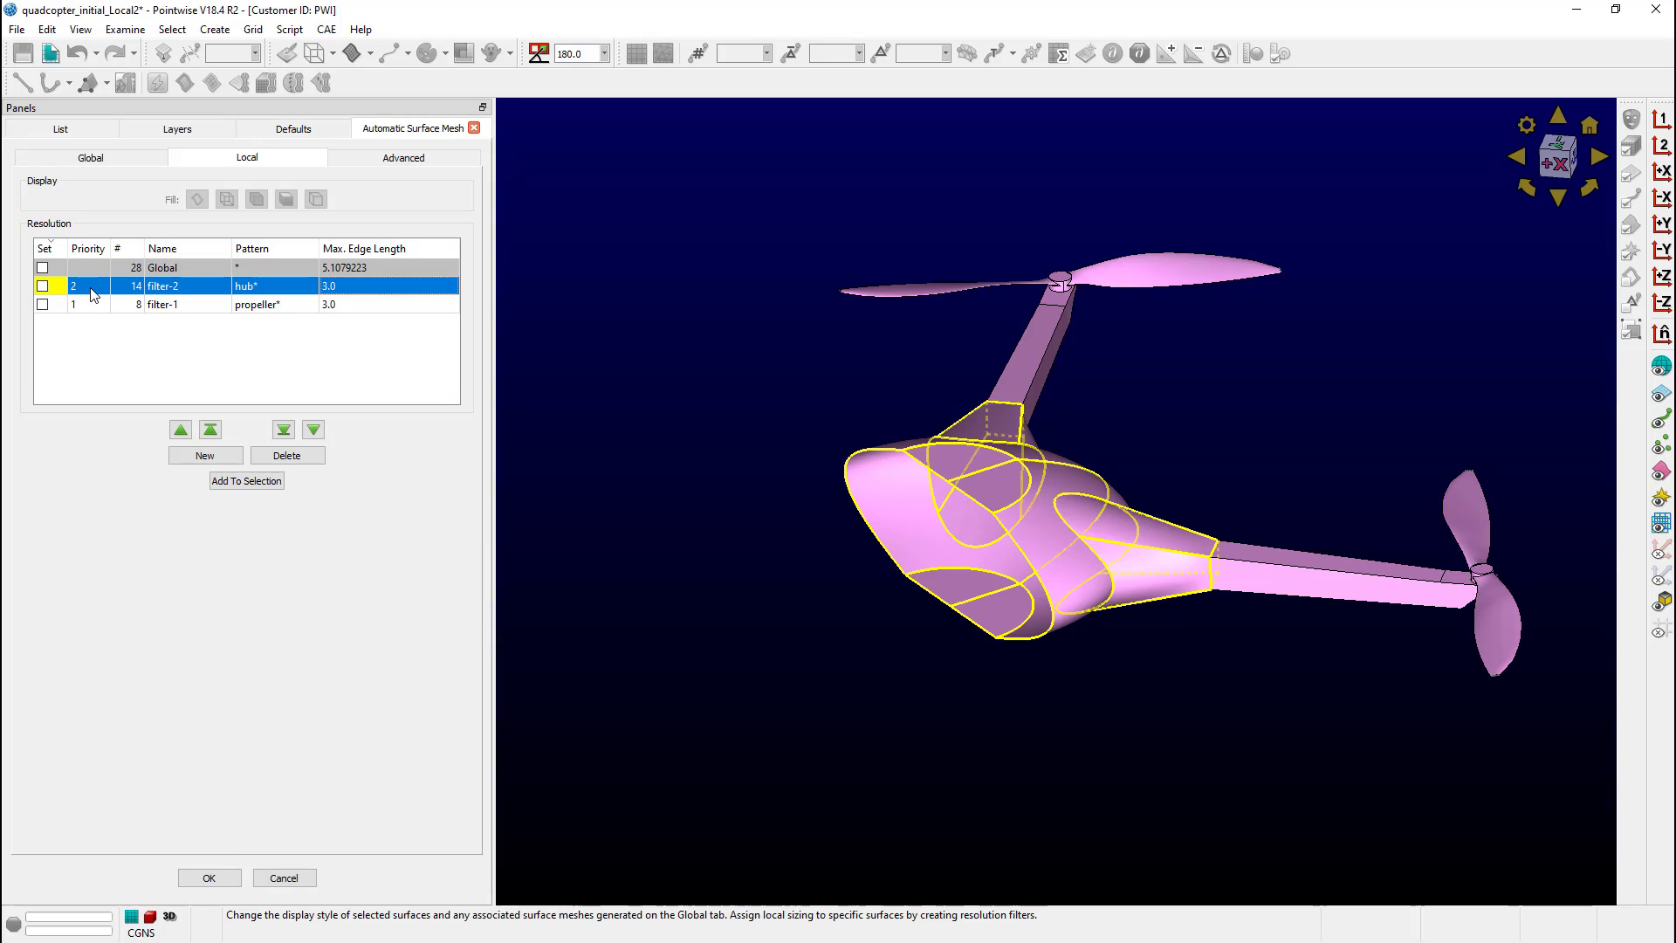
mouse_move(91, 285)
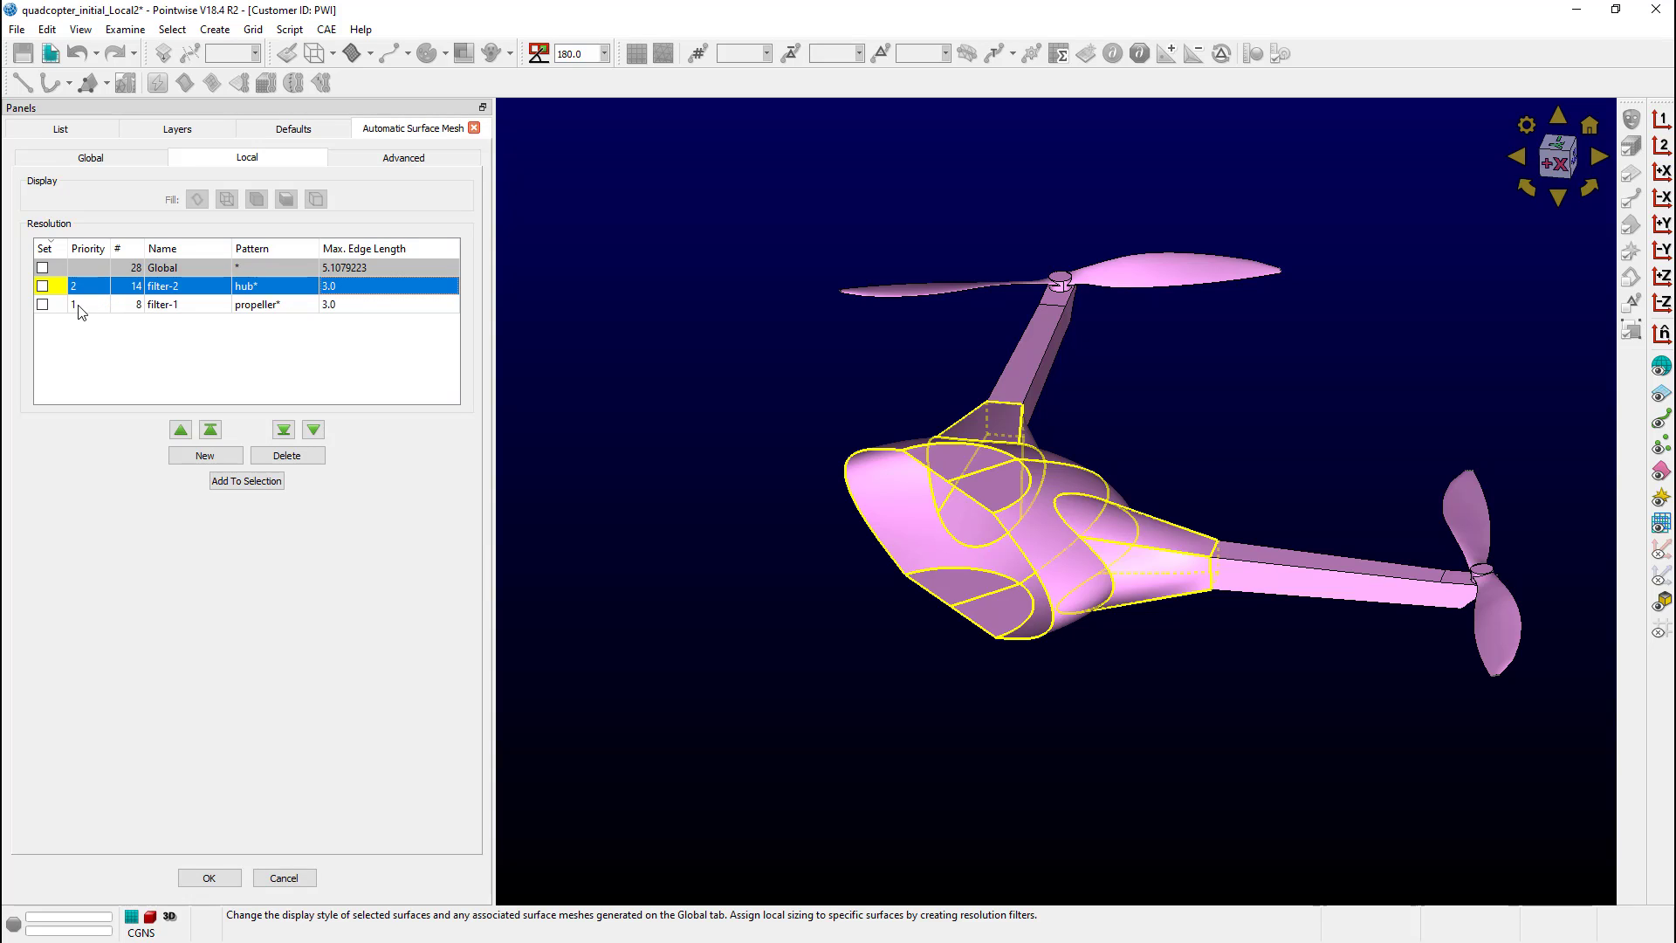
Step: Move the hub* filter up to priority 1 and switch back to Global settings
click(180, 429)
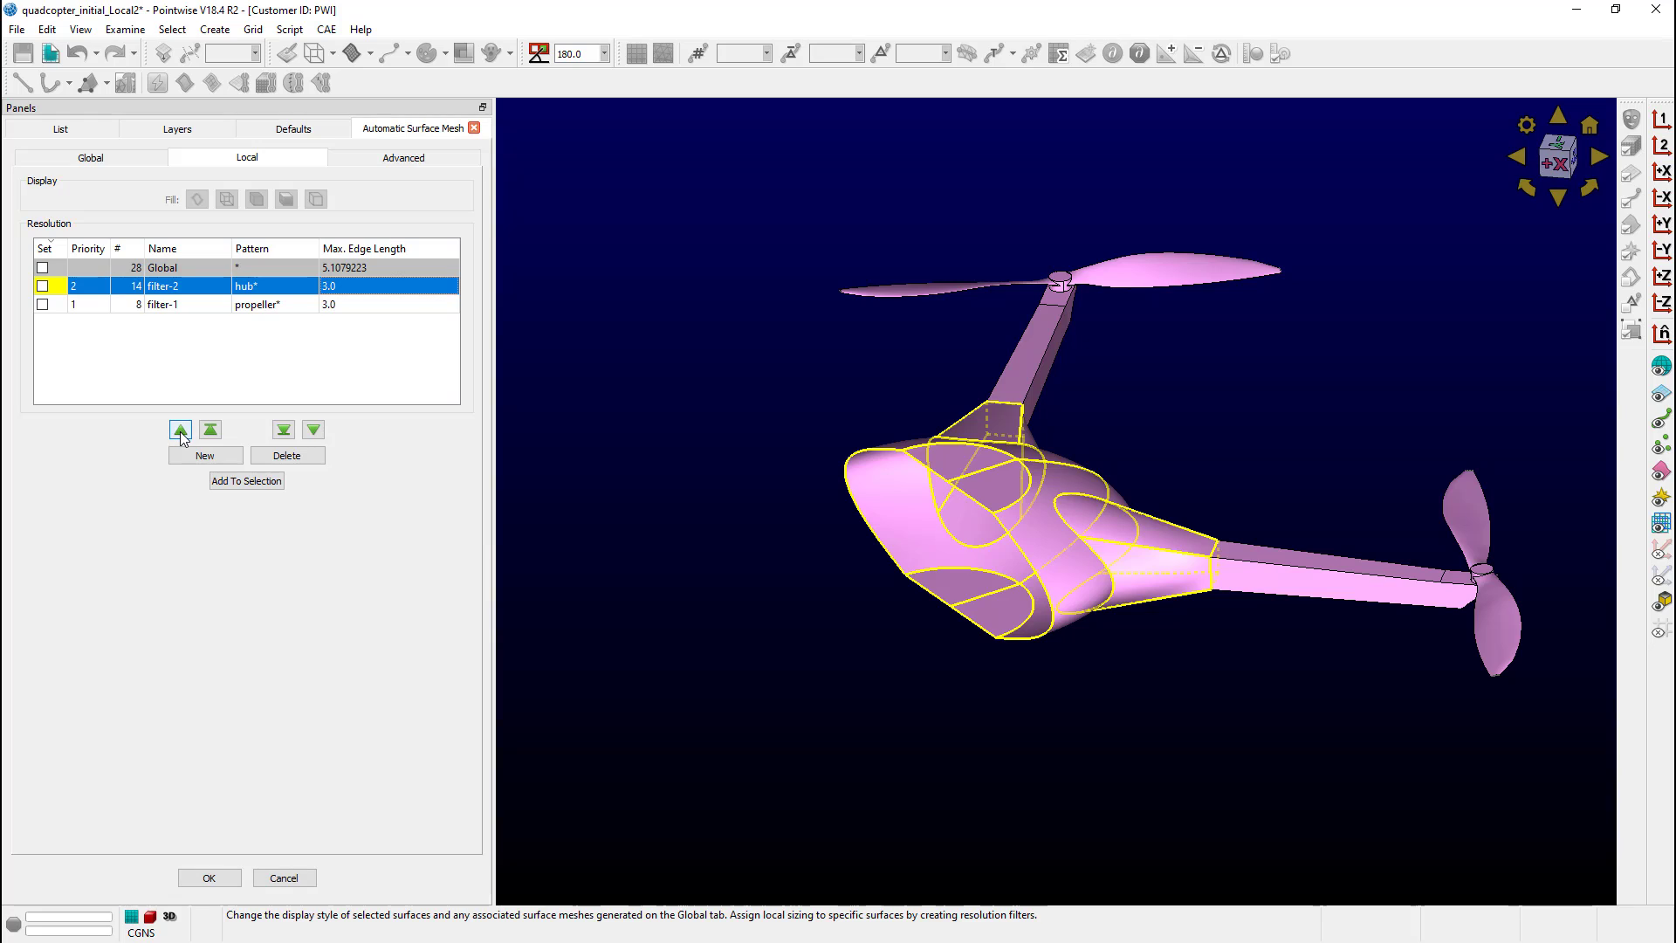
click(180, 429)
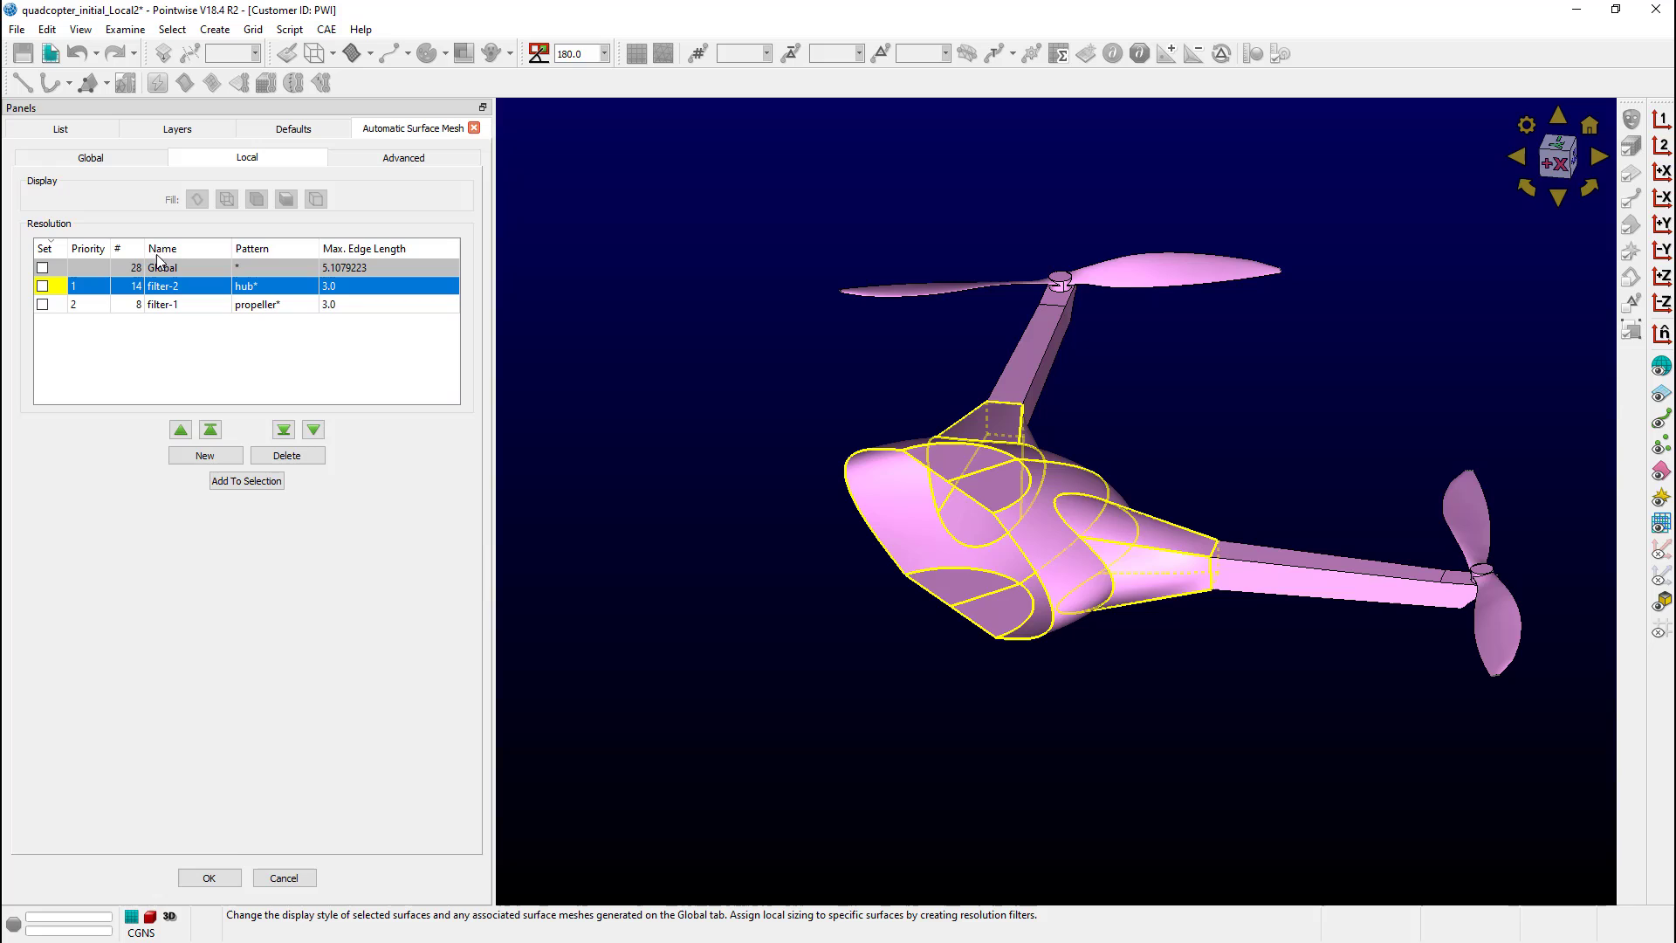
mouse_move(153, 206)
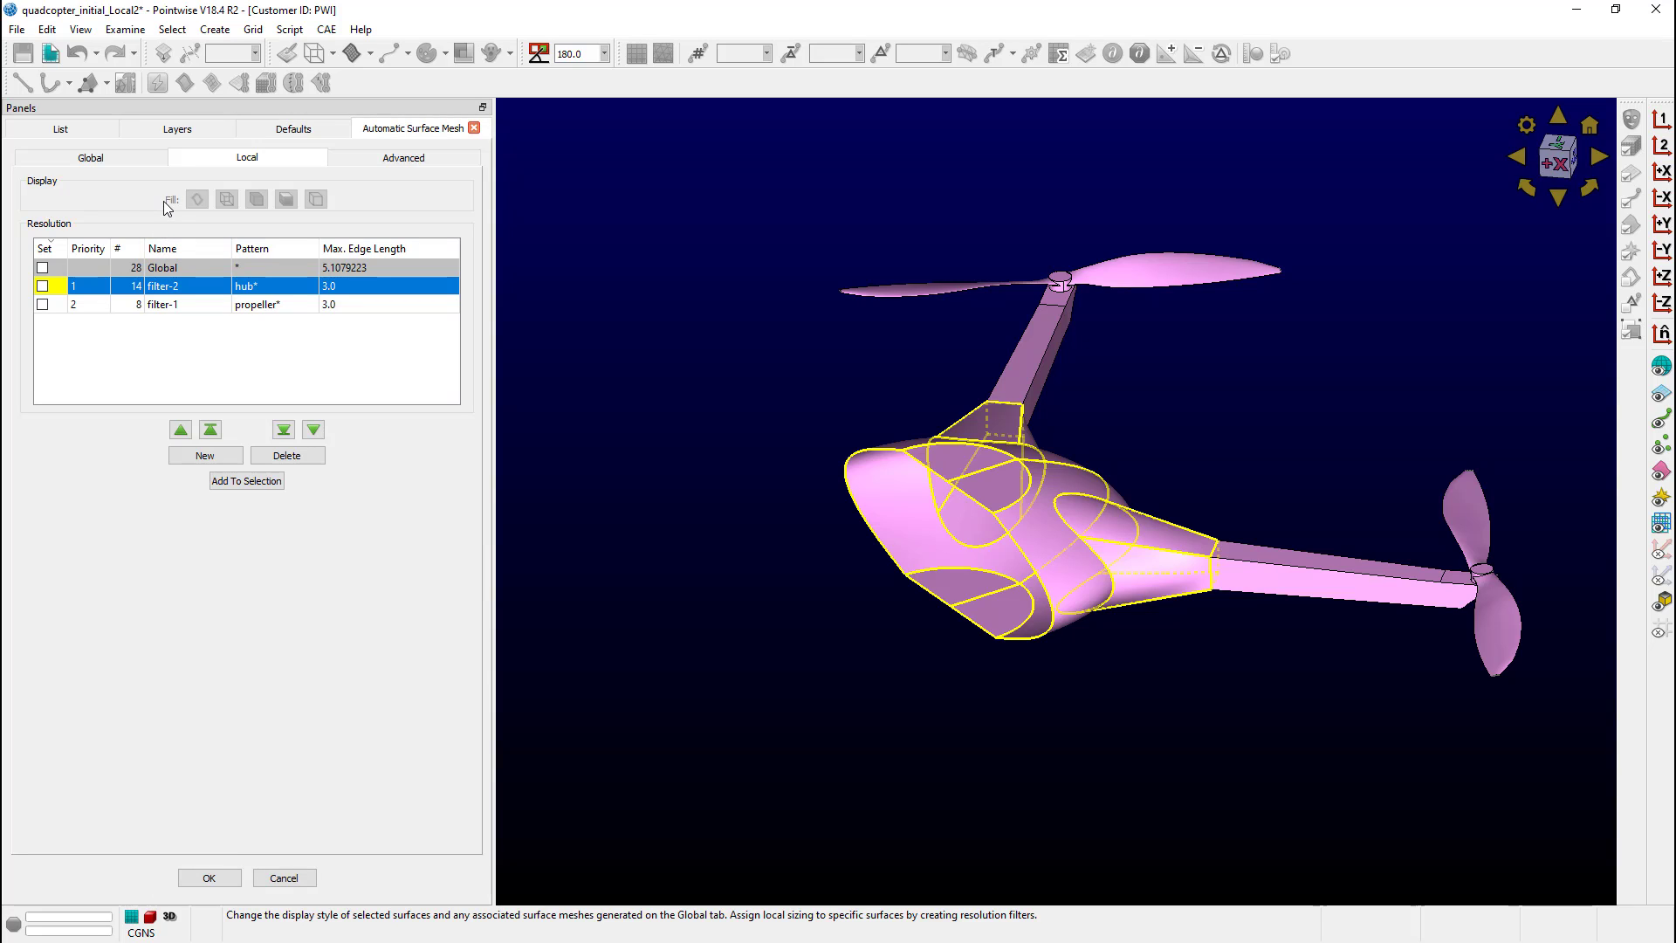
click(90, 157)
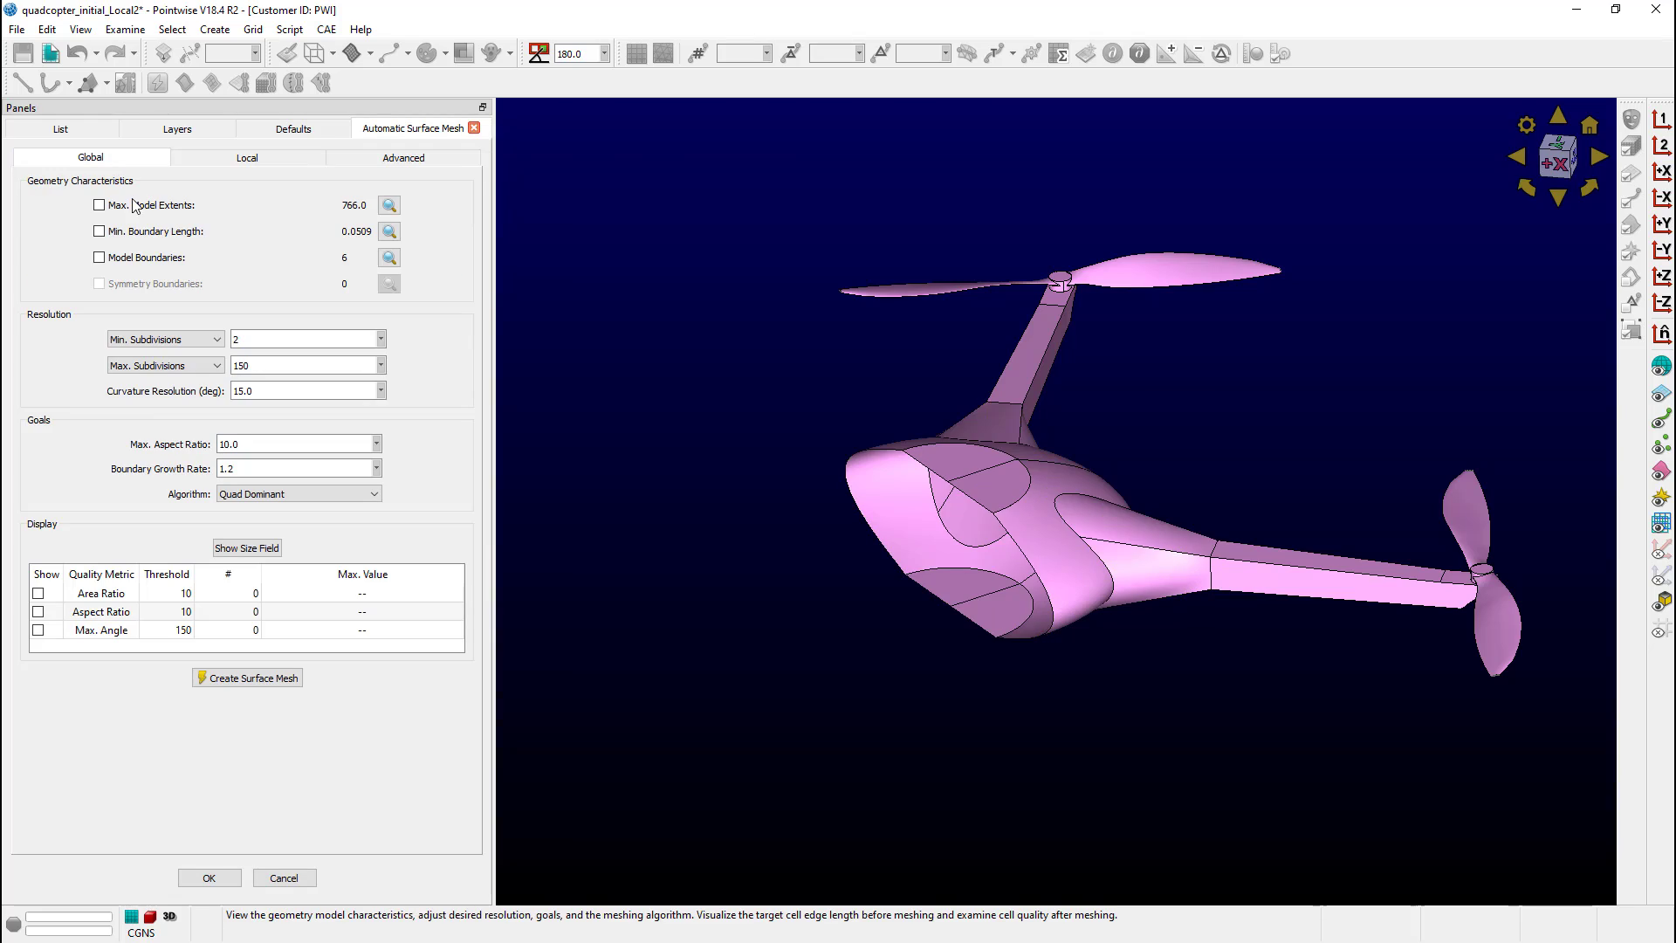
Step: Show the size field again and adjust the view to inspect hub and propeller resolution
click(247, 547)
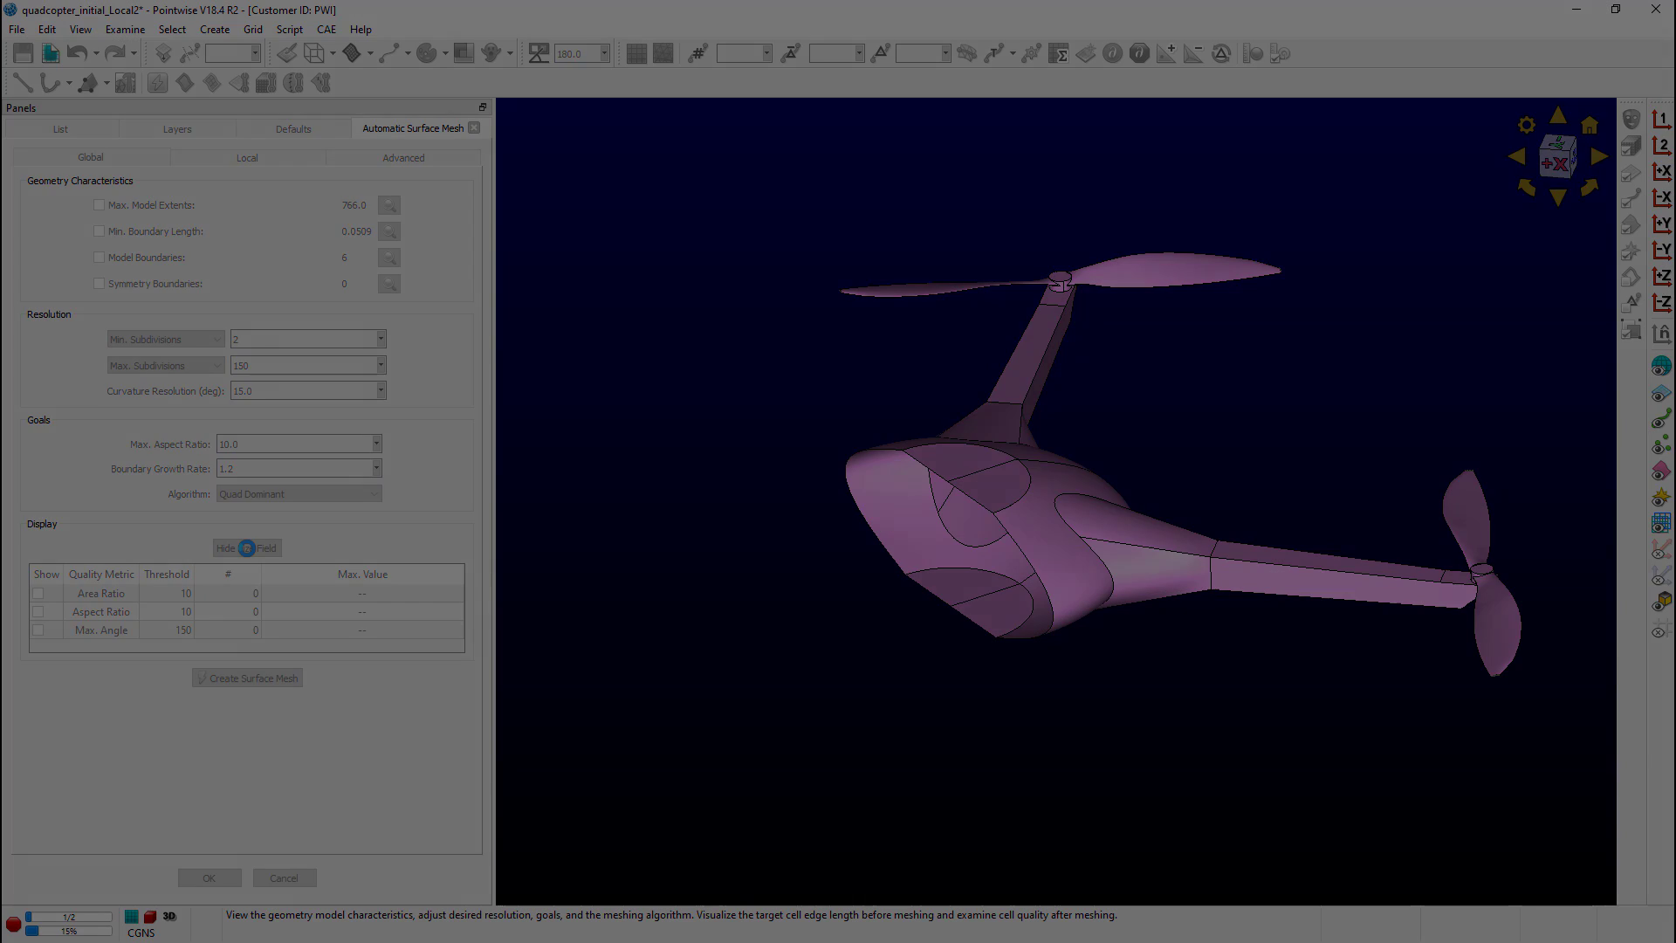
click(246, 547)
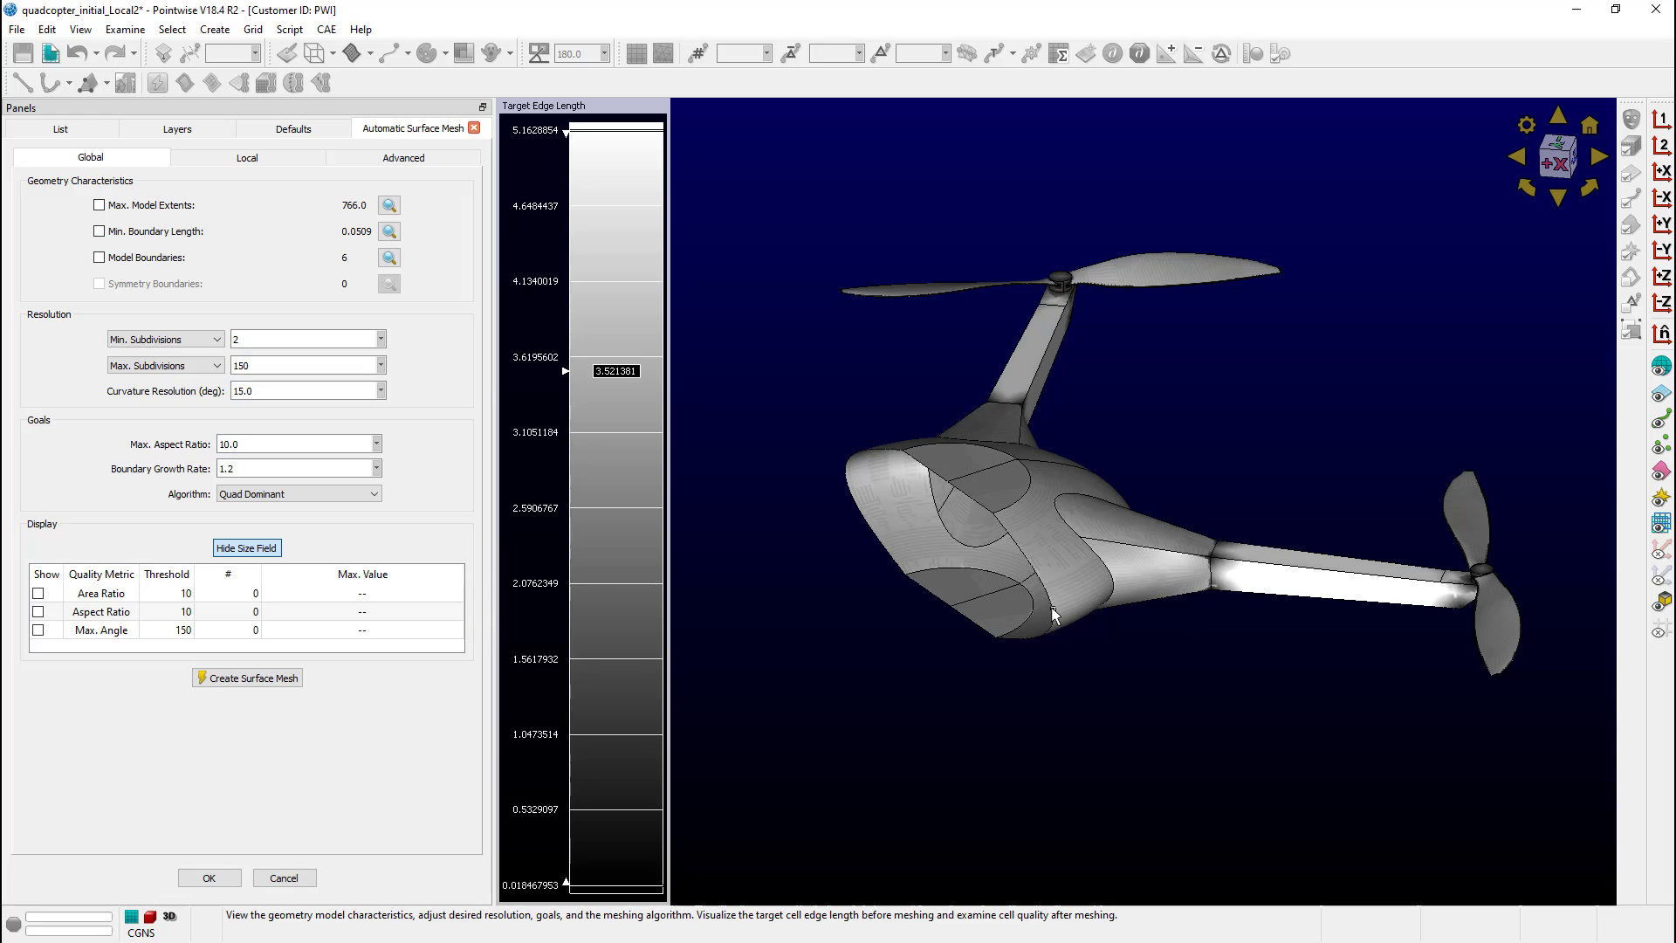
drag(565, 371, 566, 421)
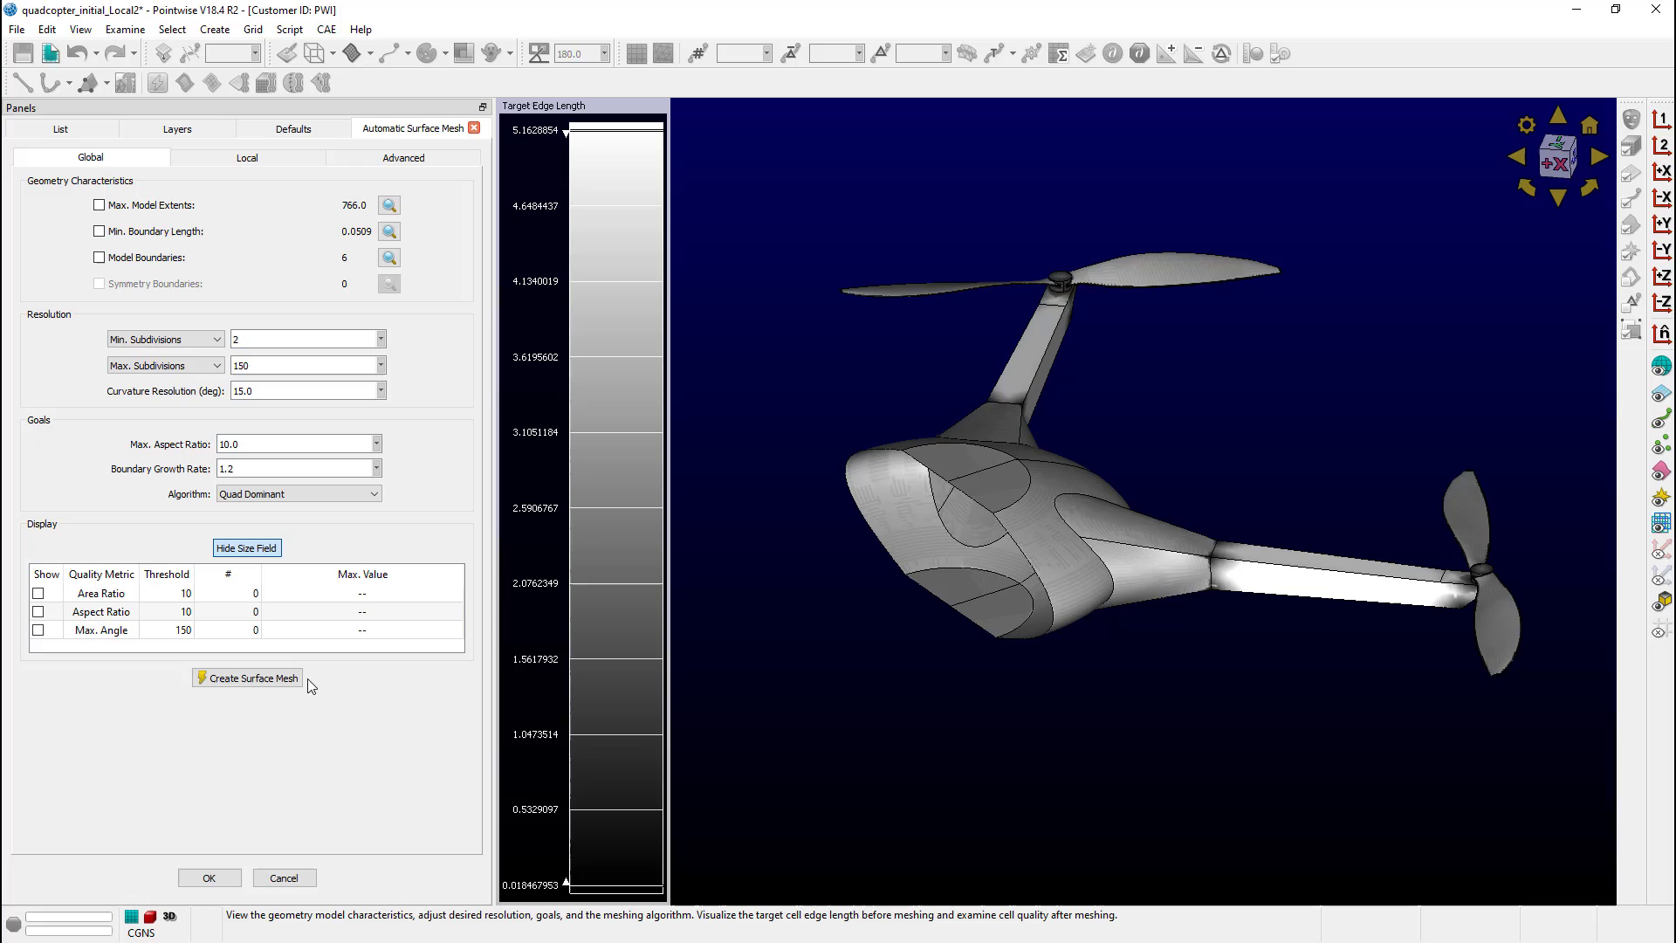
Step: Run Create Surface Mesh on the Global tab to mesh all quadcopter surfaces
click(246, 676)
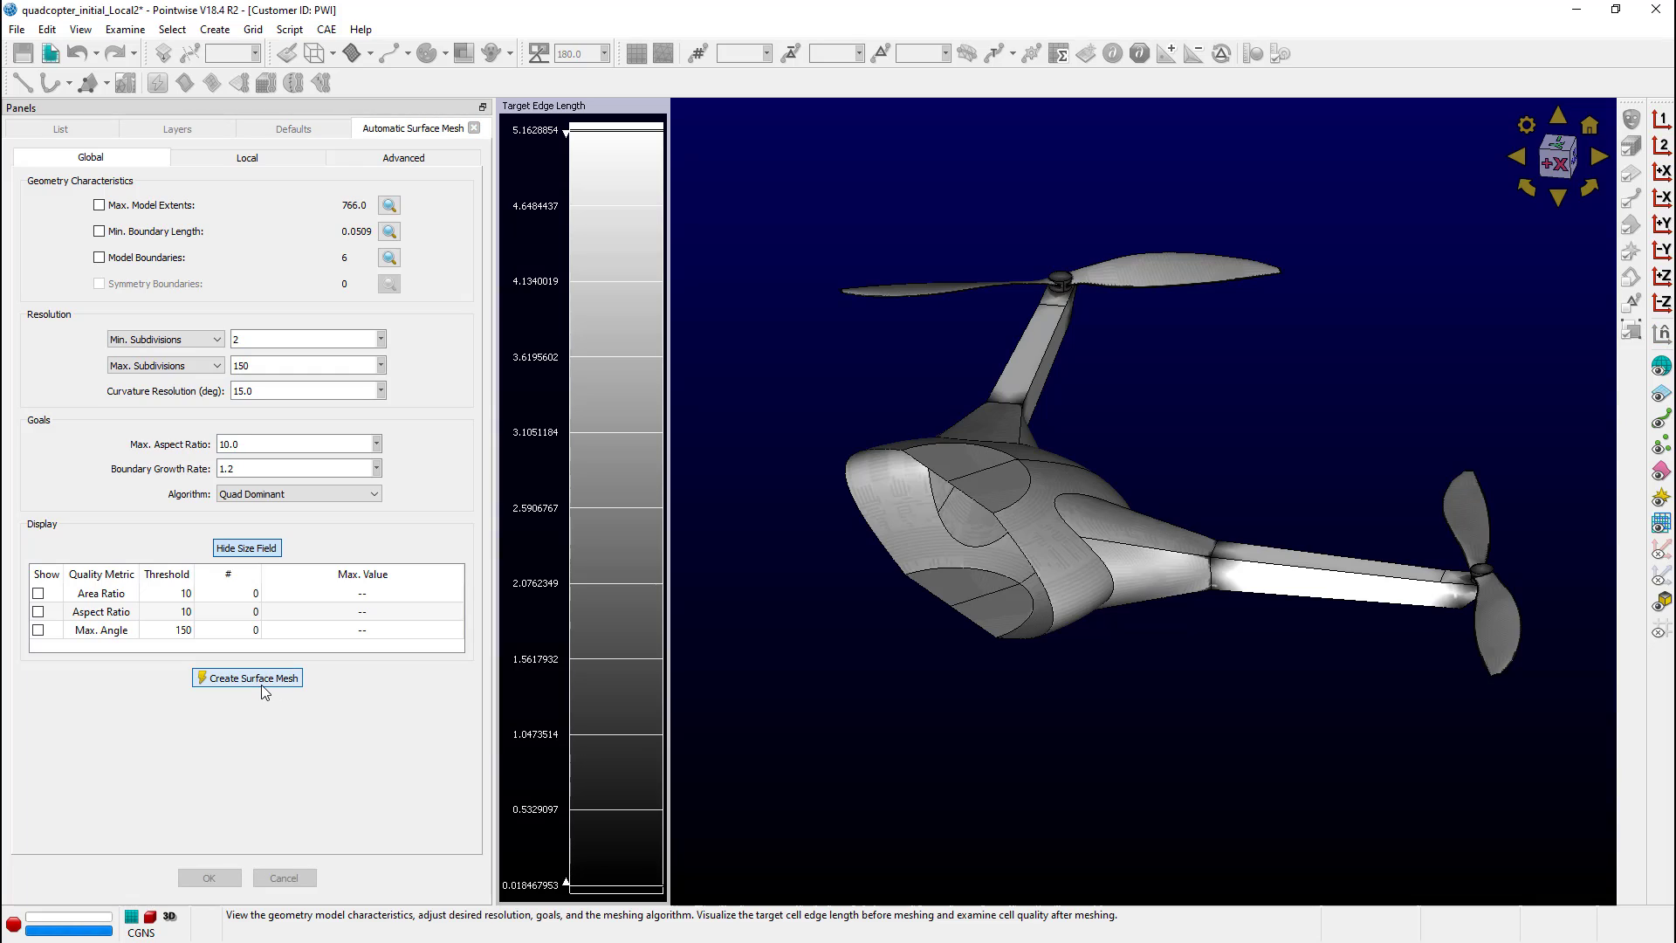
click(247, 676)
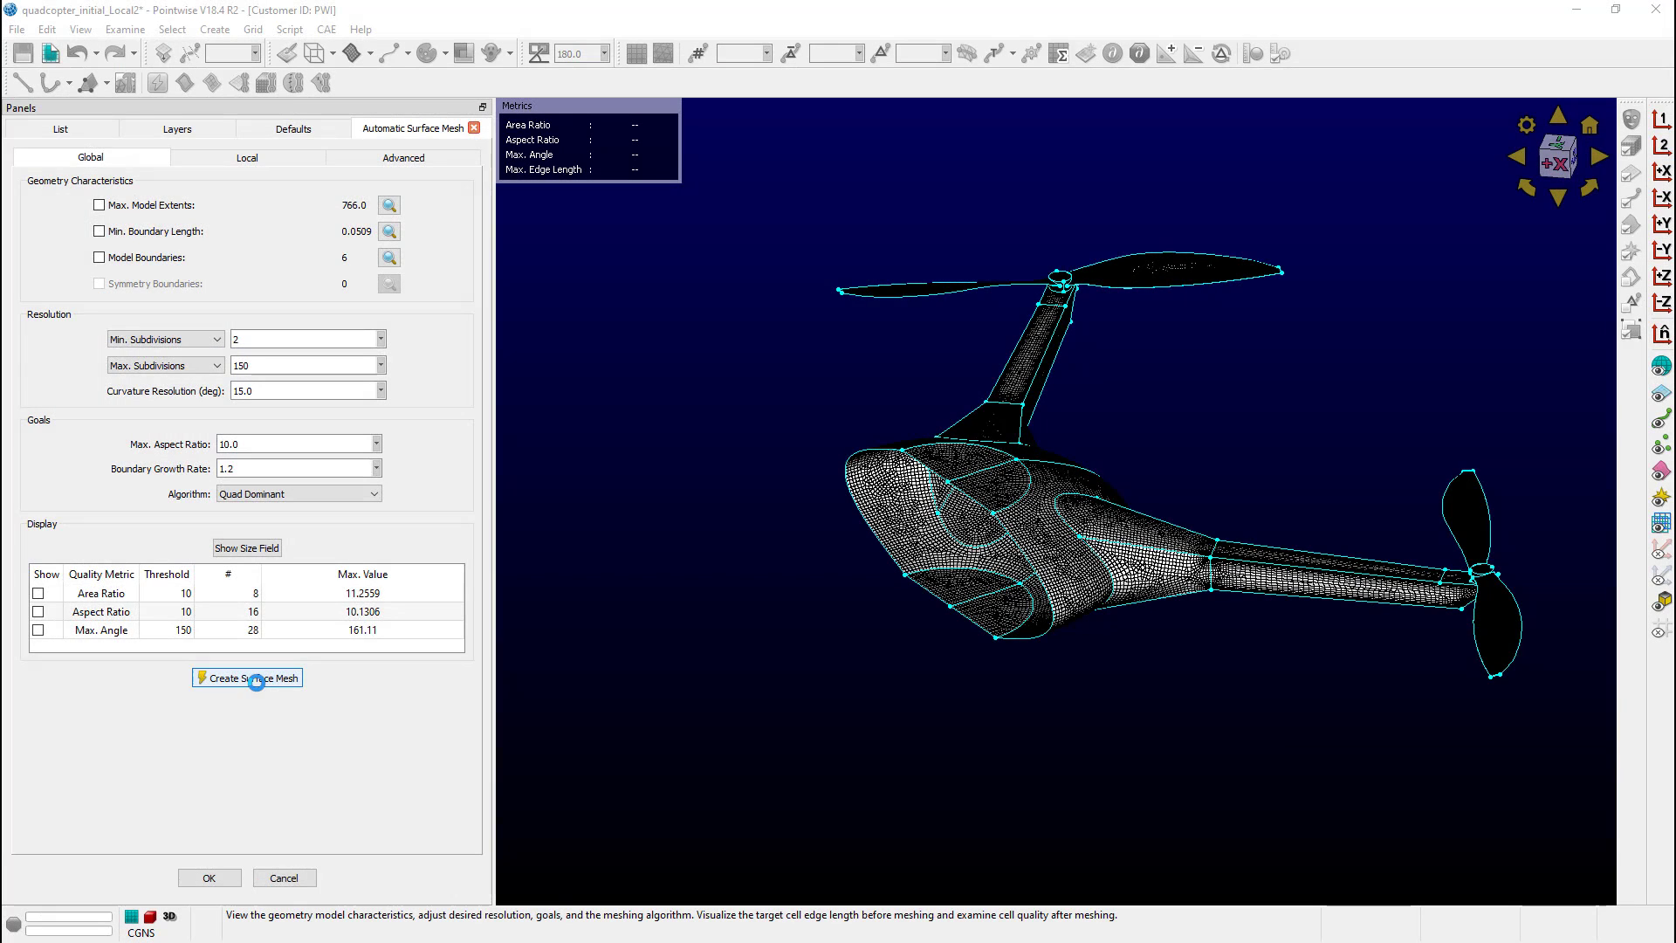